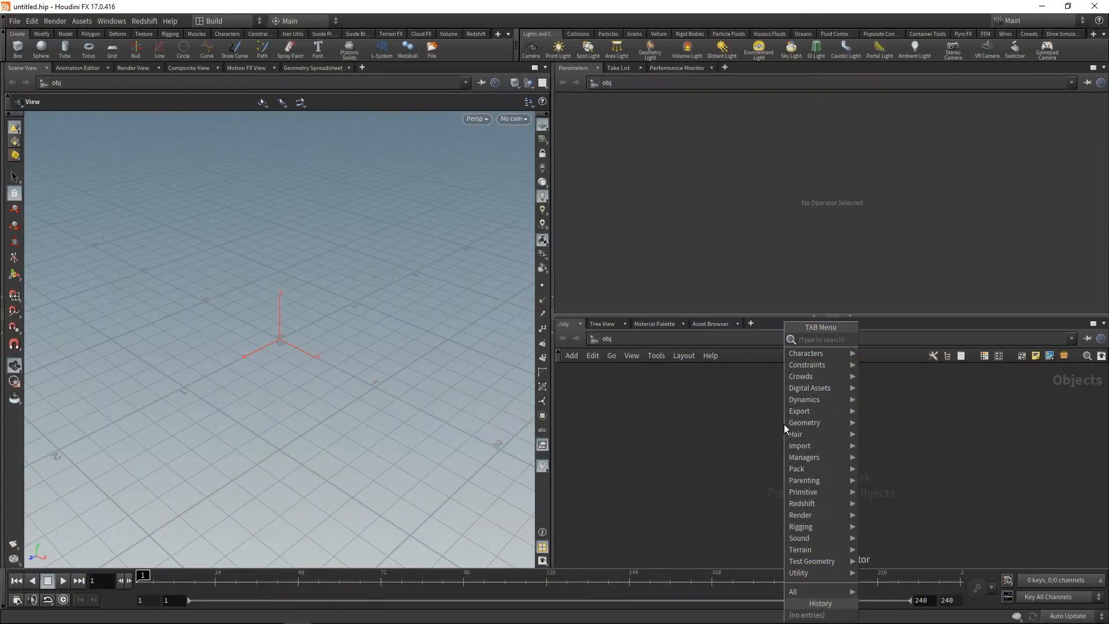
Step: Add a Geometry object with a Line SOP of 3 points and Direction X 0.4
click(804, 423)
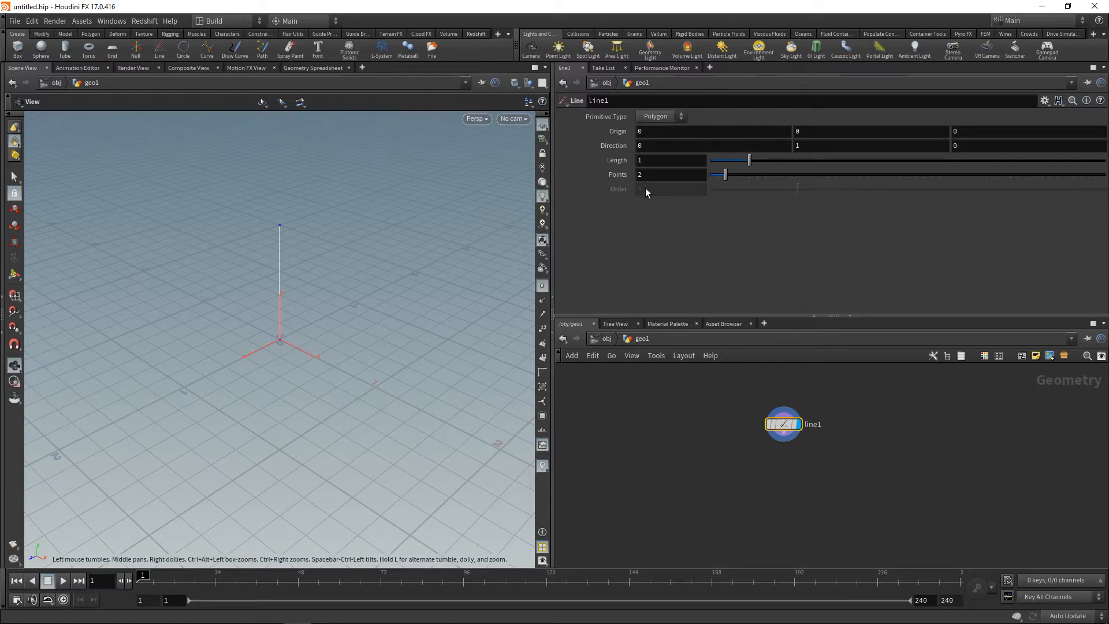
text(3)
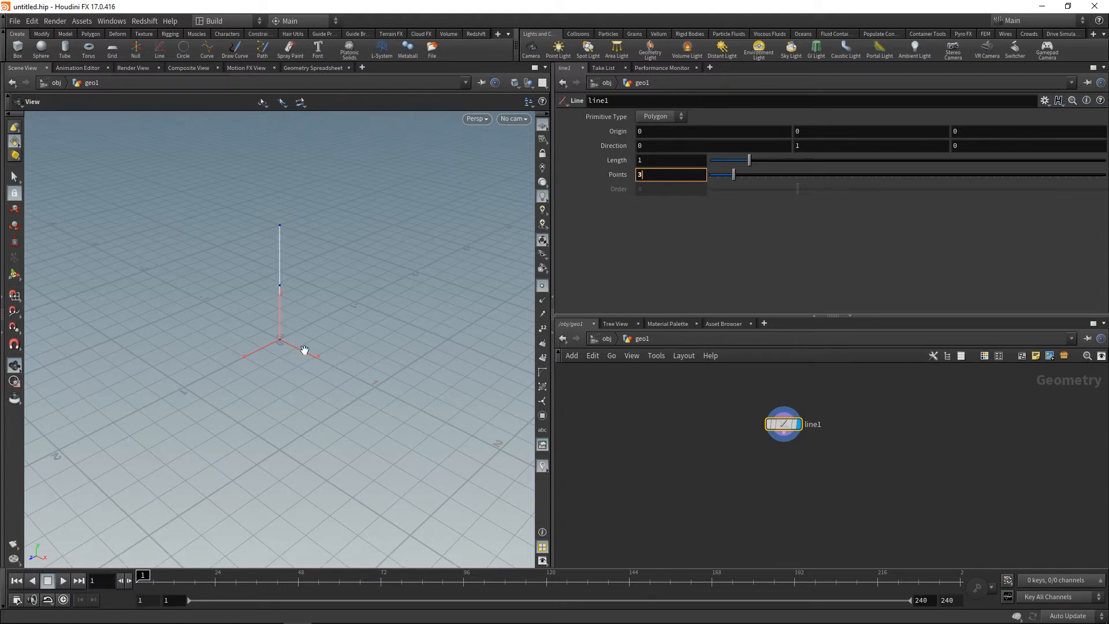
text(0.3)
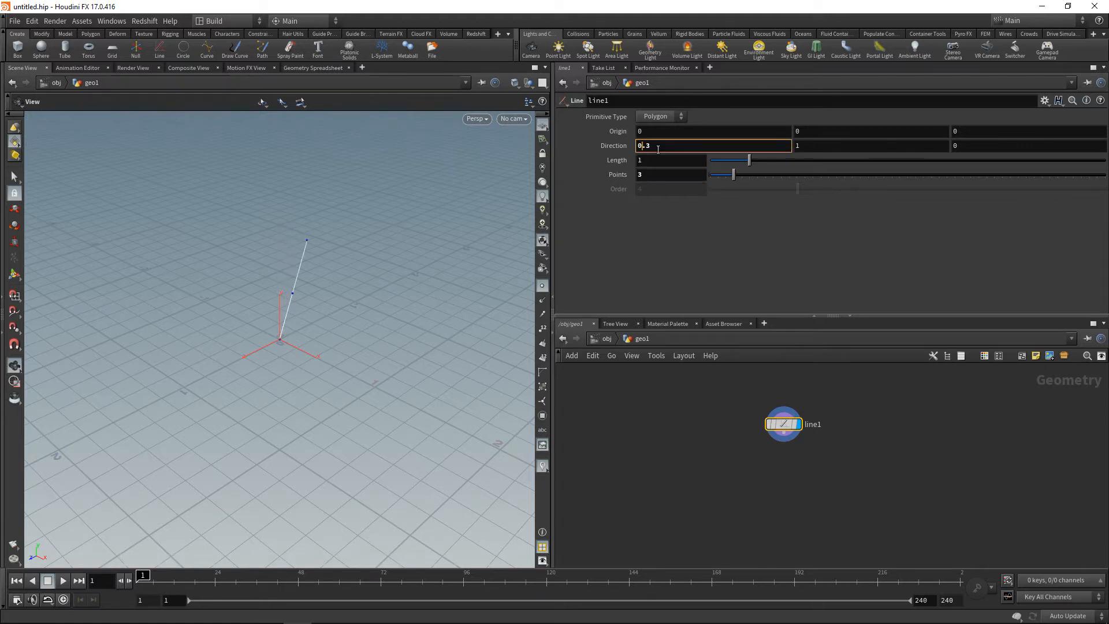
text(0.4)
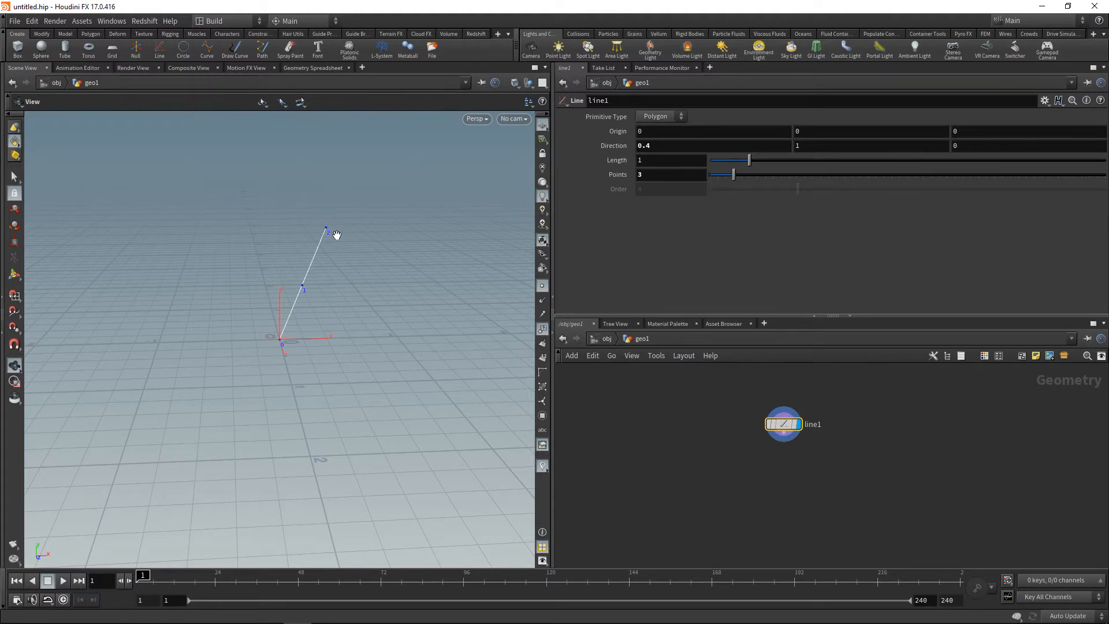
mouse_move(323, 256)
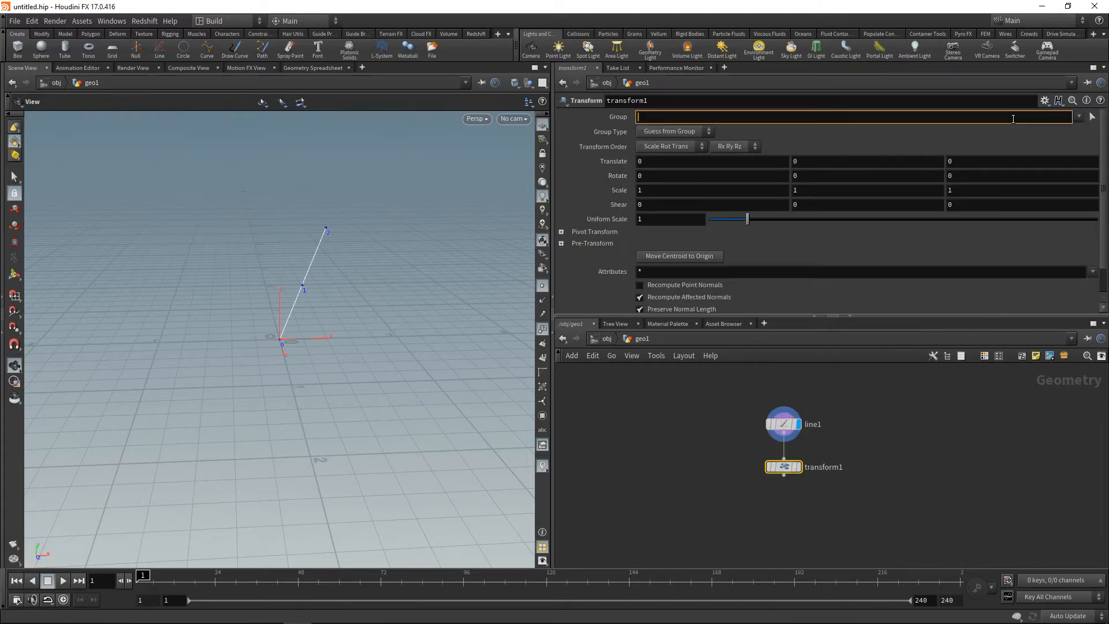
Step: Add a Transform SOP on point group 2 translating 0.1, -0.2, 0.1, group type Points
text(2)
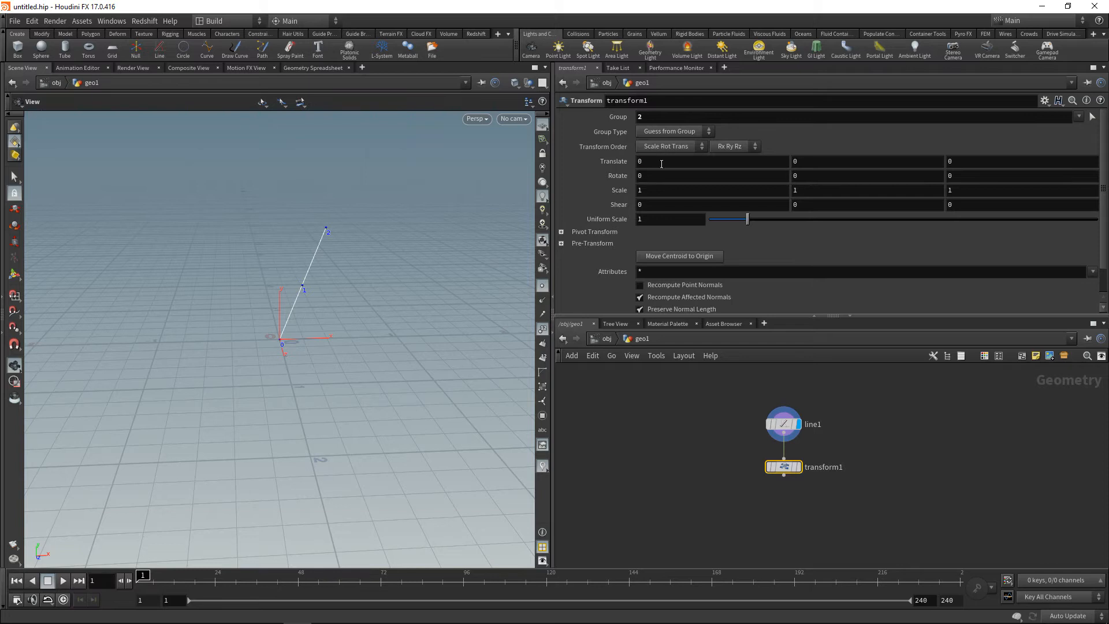
text(0.1)
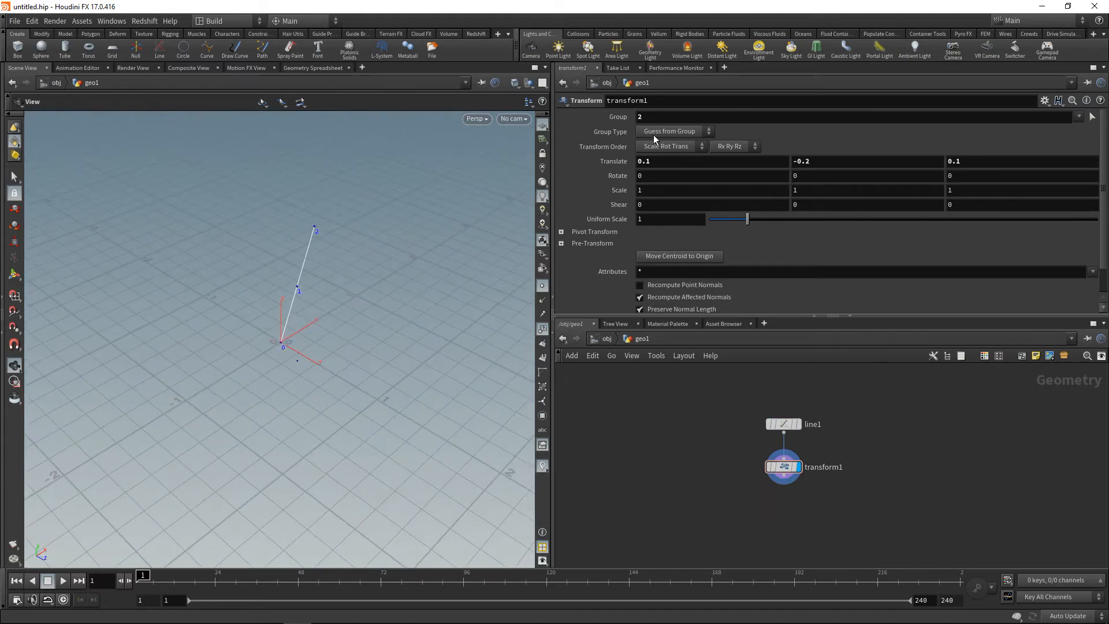
click(674, 131)
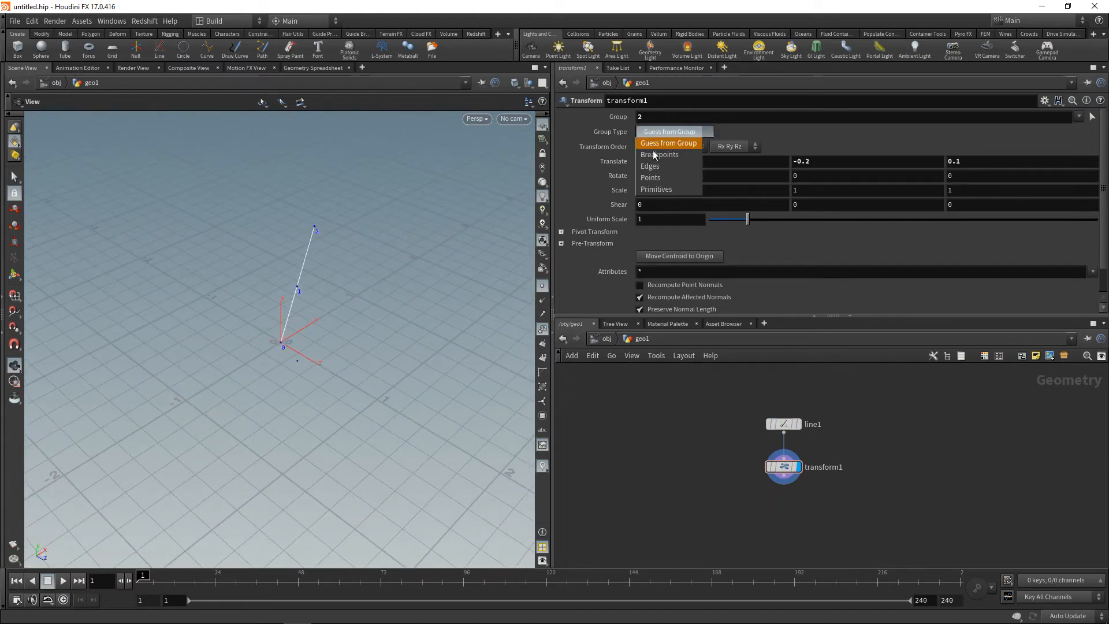
click(649, 178)
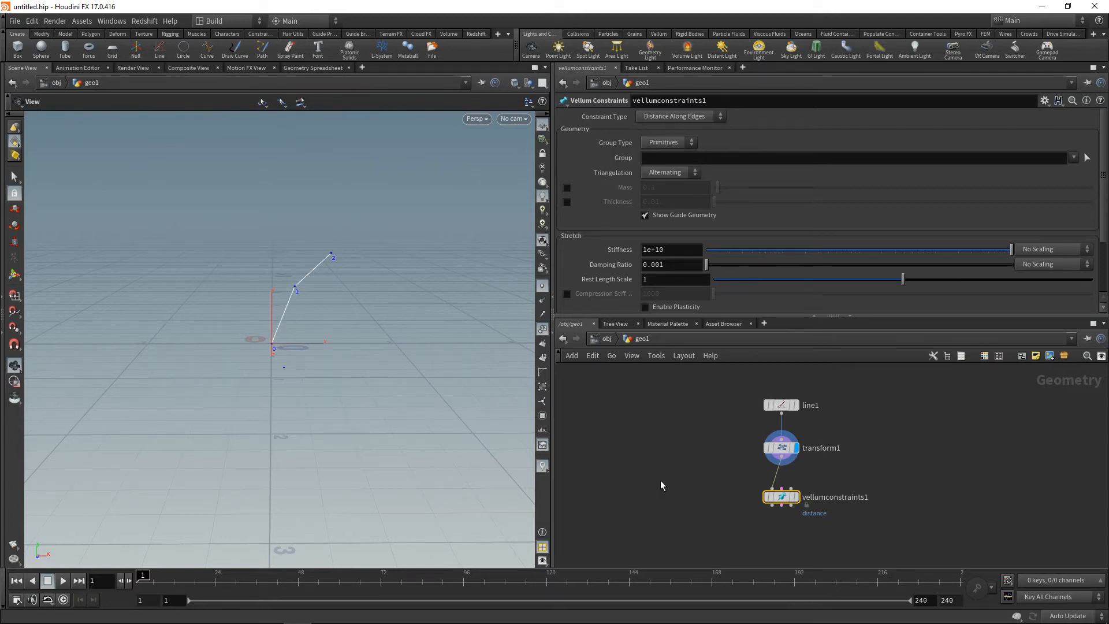
mouse_move(263, 357)
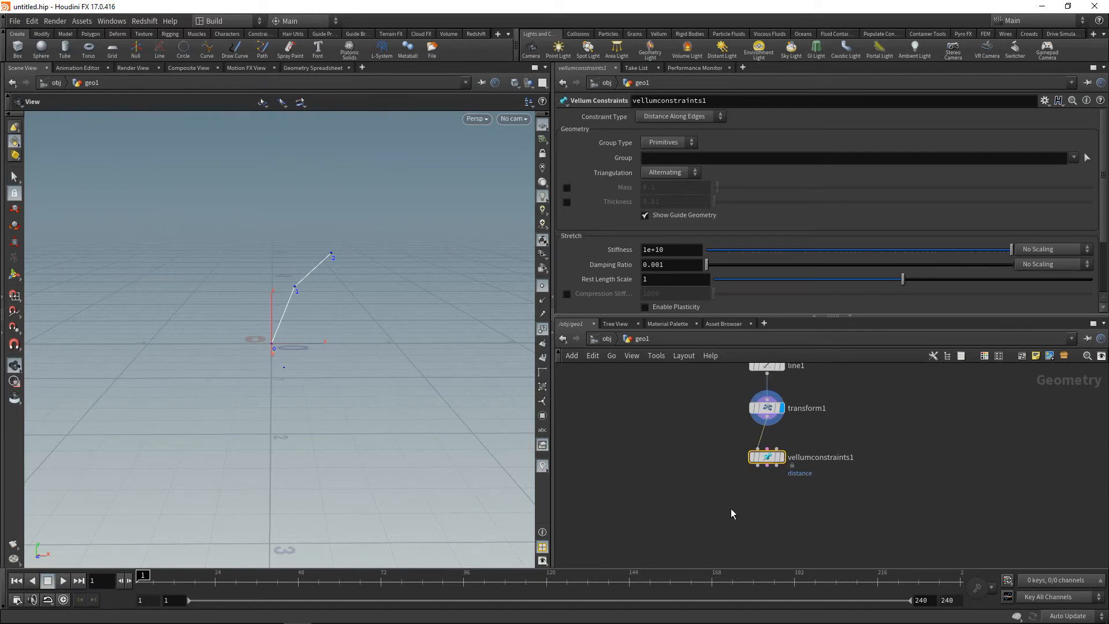
Step: Add Vellum Constraints (Distance Along Edges) and a Vellum Solver wired below the transform
key(Tab)
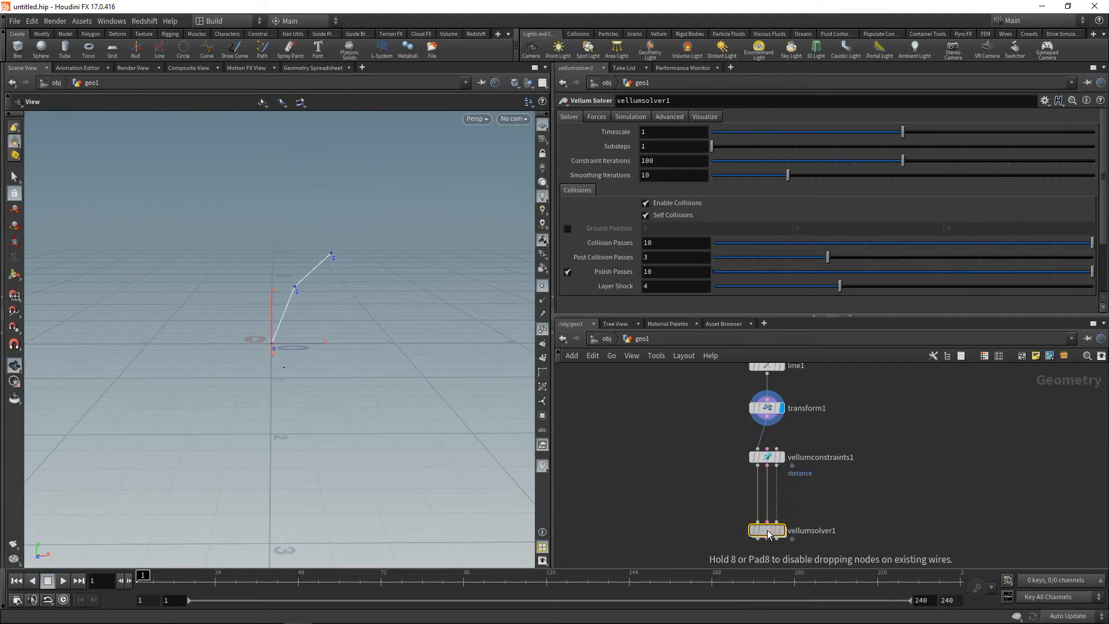
key(tab)
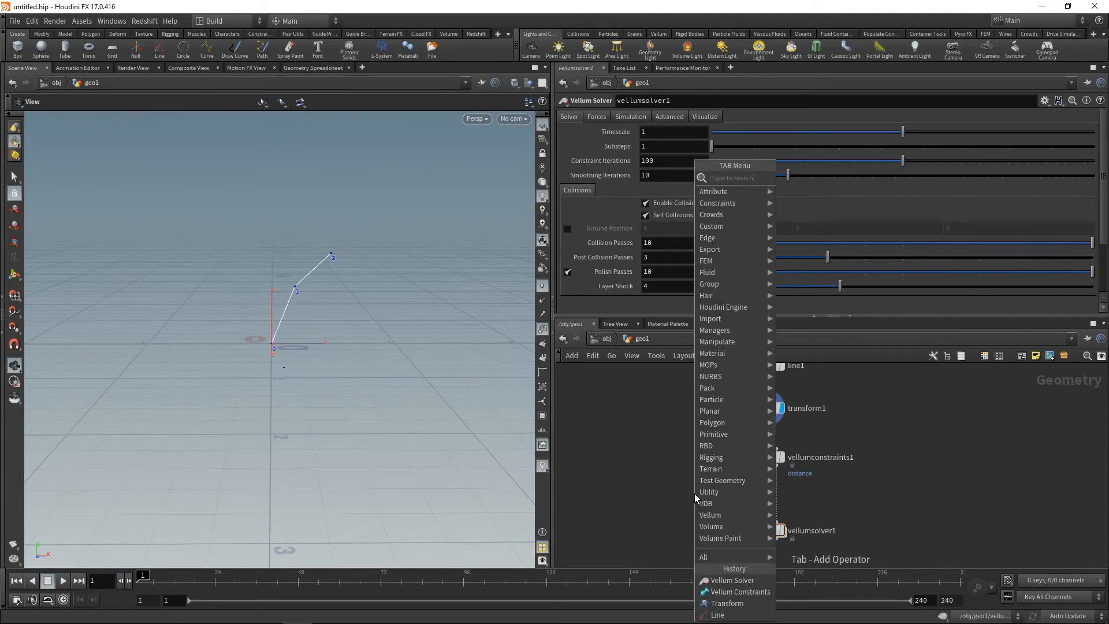
Step: Add a point wrangle on group 0 with VEX f@mass = 0.0, wired before the solver
click(714, 191)
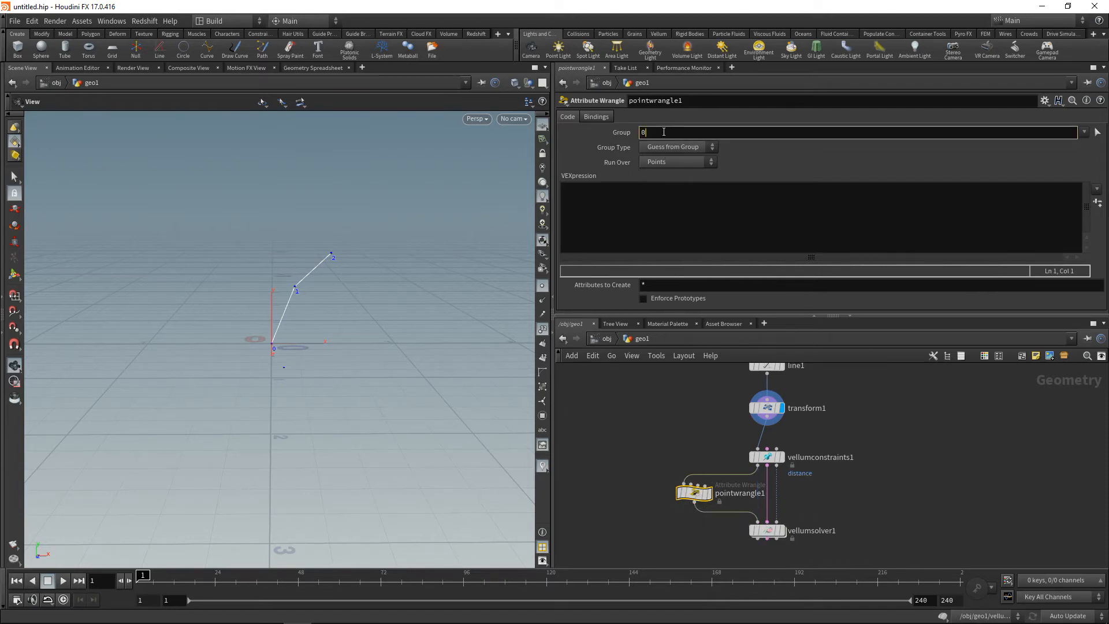
mouse_move(287, 343)
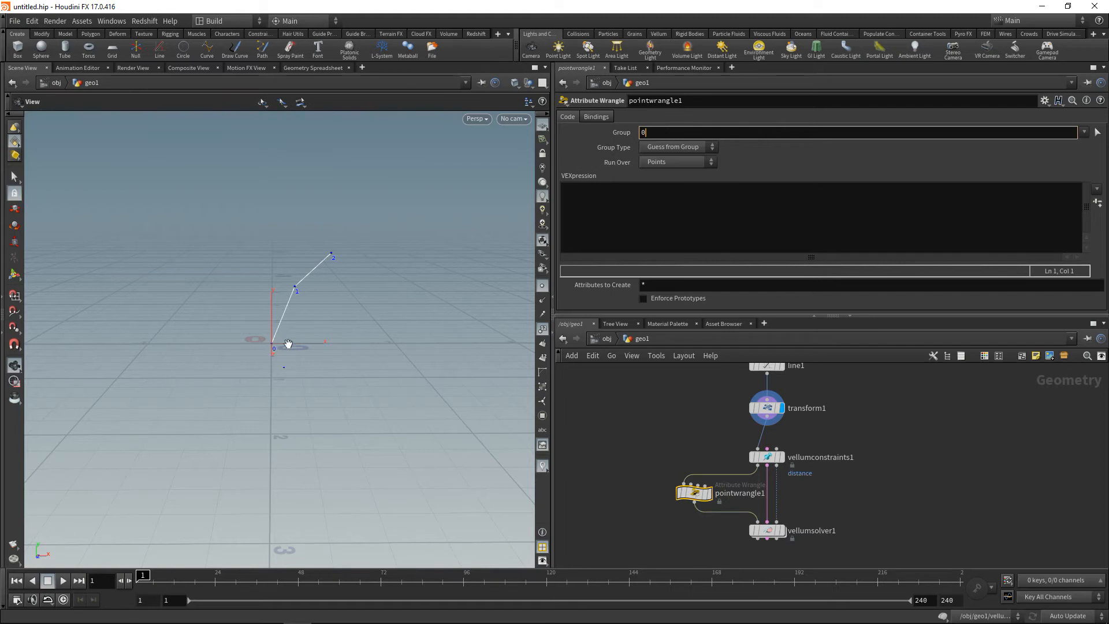
text(f0)
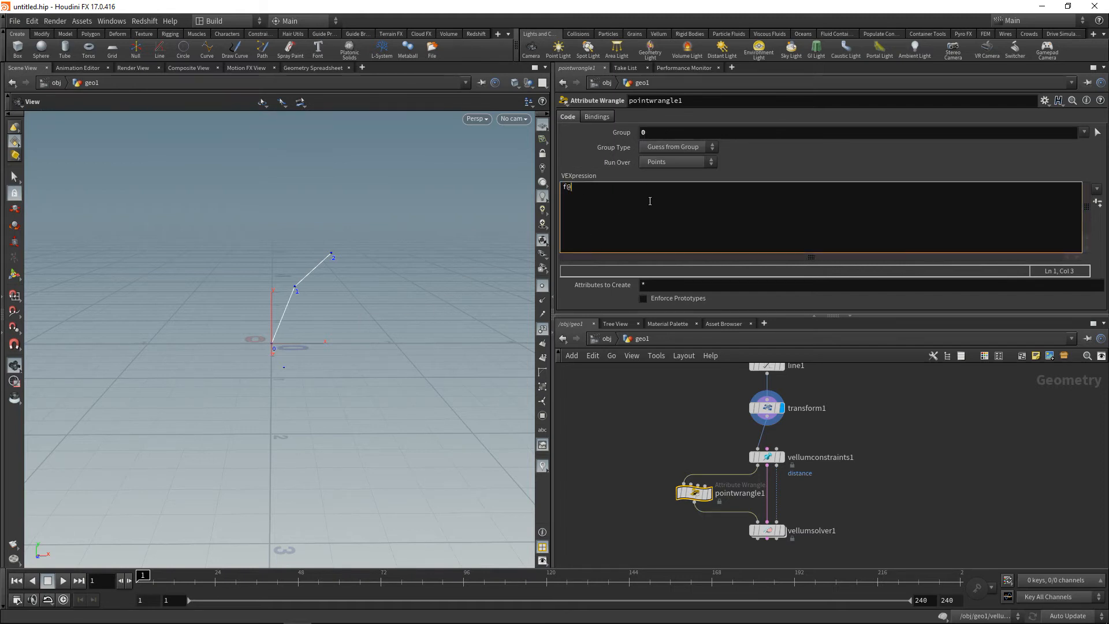
text(@mass = 0.0)
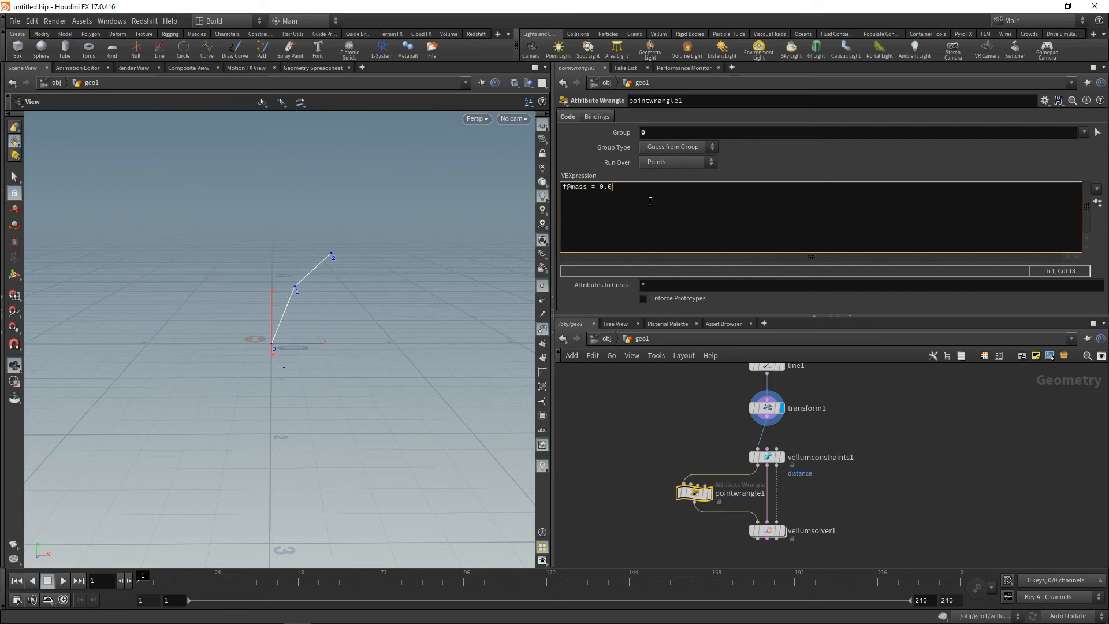
click(766, 456)
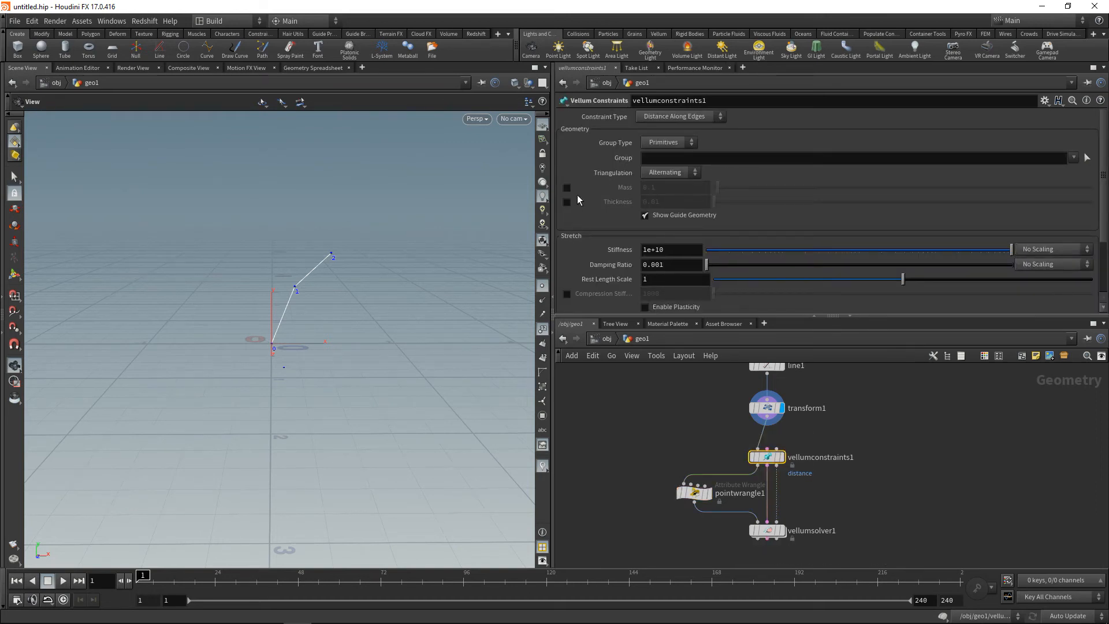
Step: Enable constraint Mass 0.1 and Thickness 0.01, then play the swinging pendulum simulation
click(566, 187)
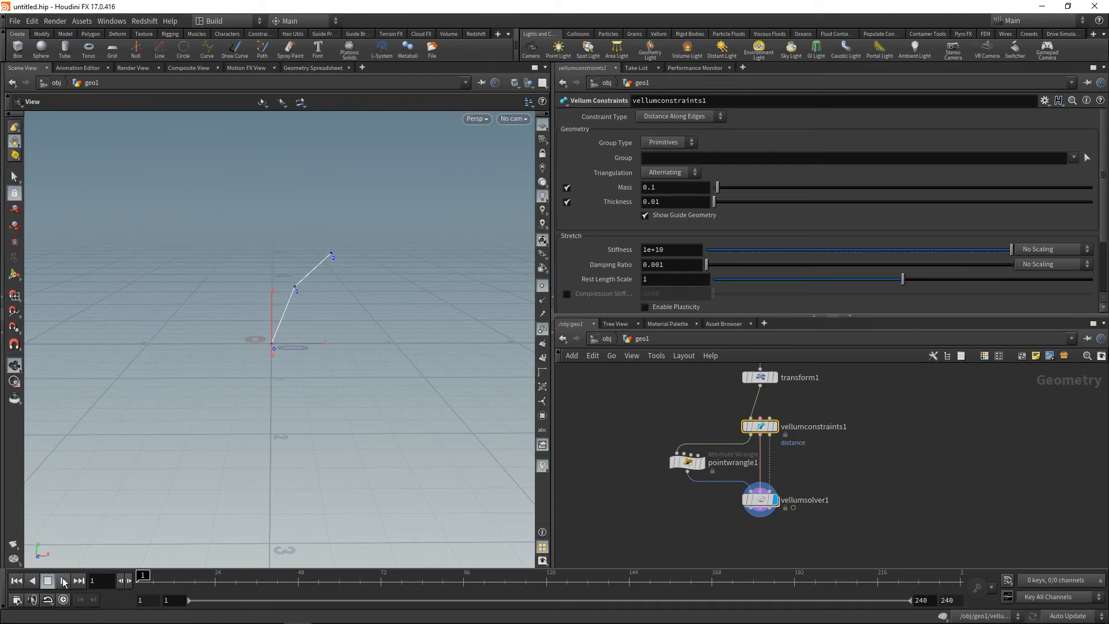
click(64, 580)
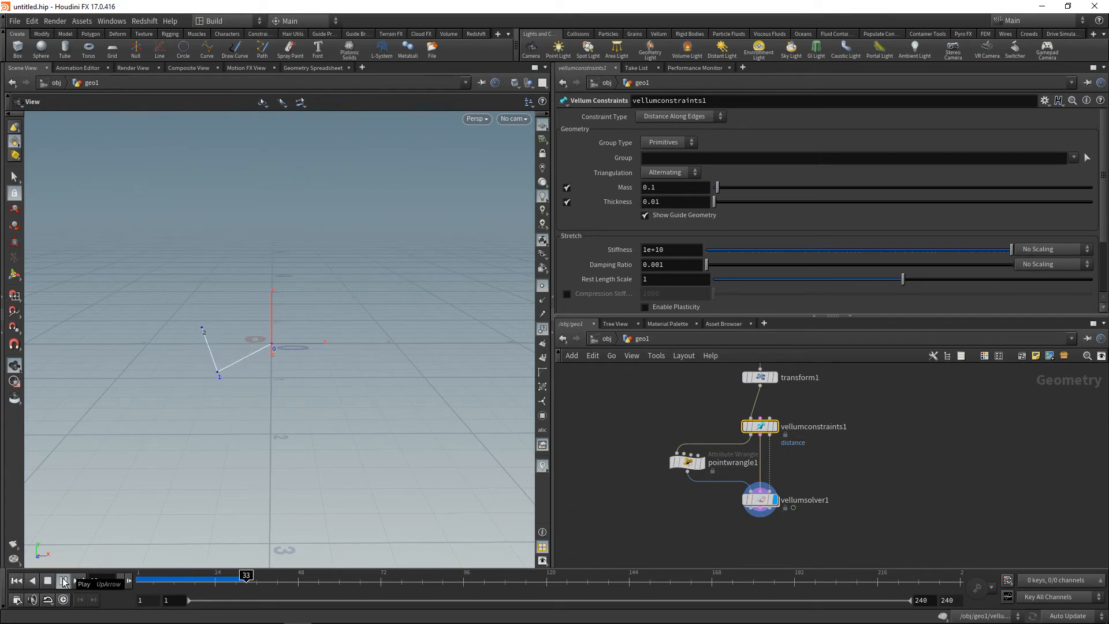
click(63, 581)
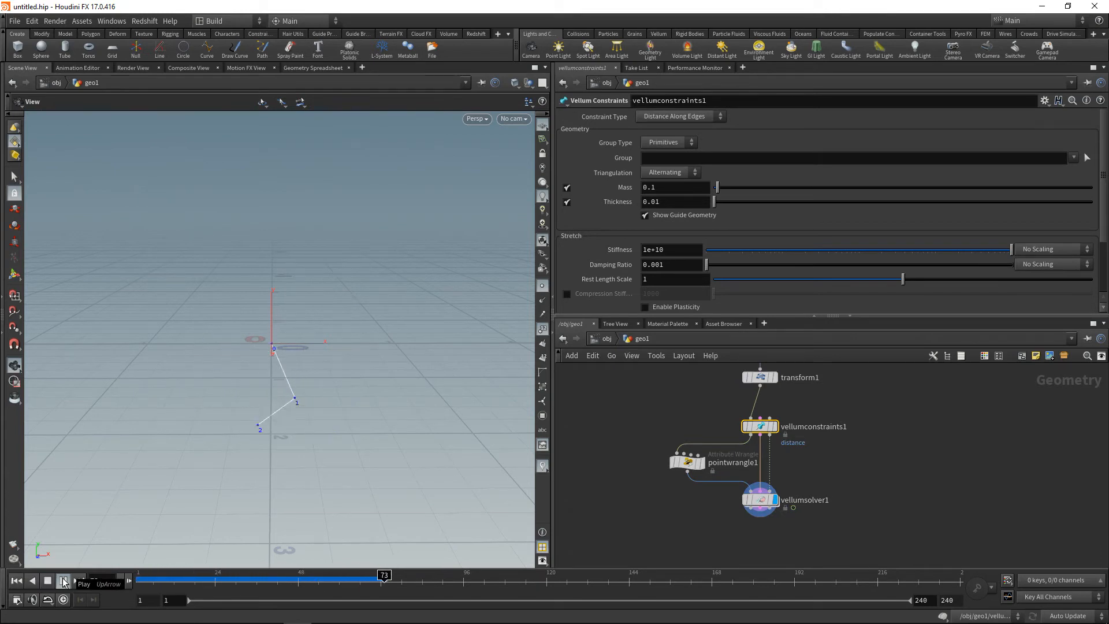
click(62, 581)
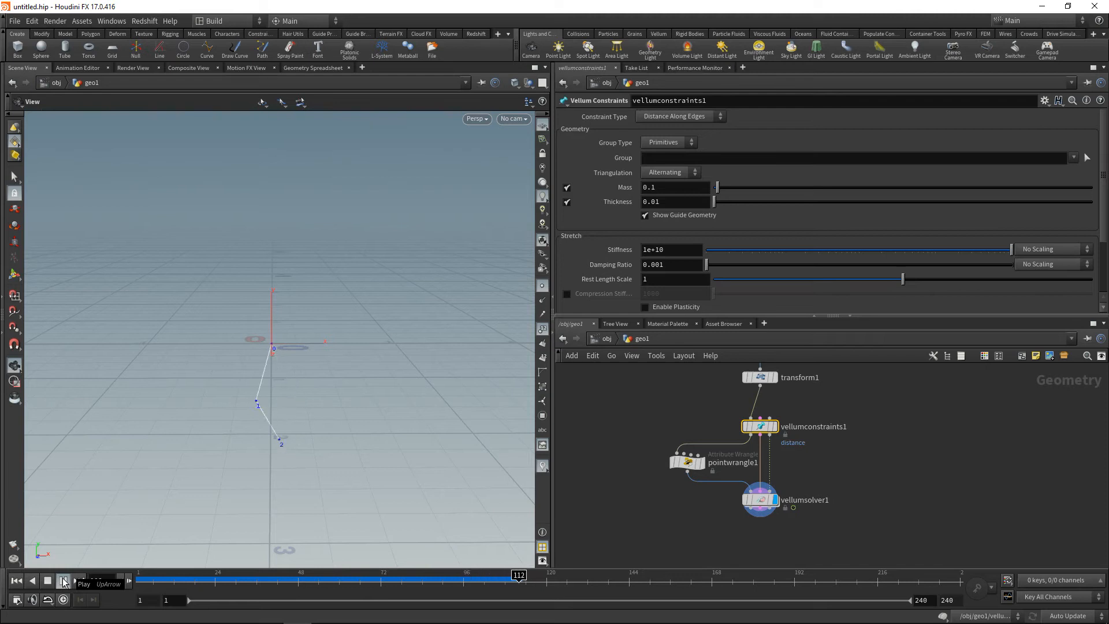
click(65, 581)
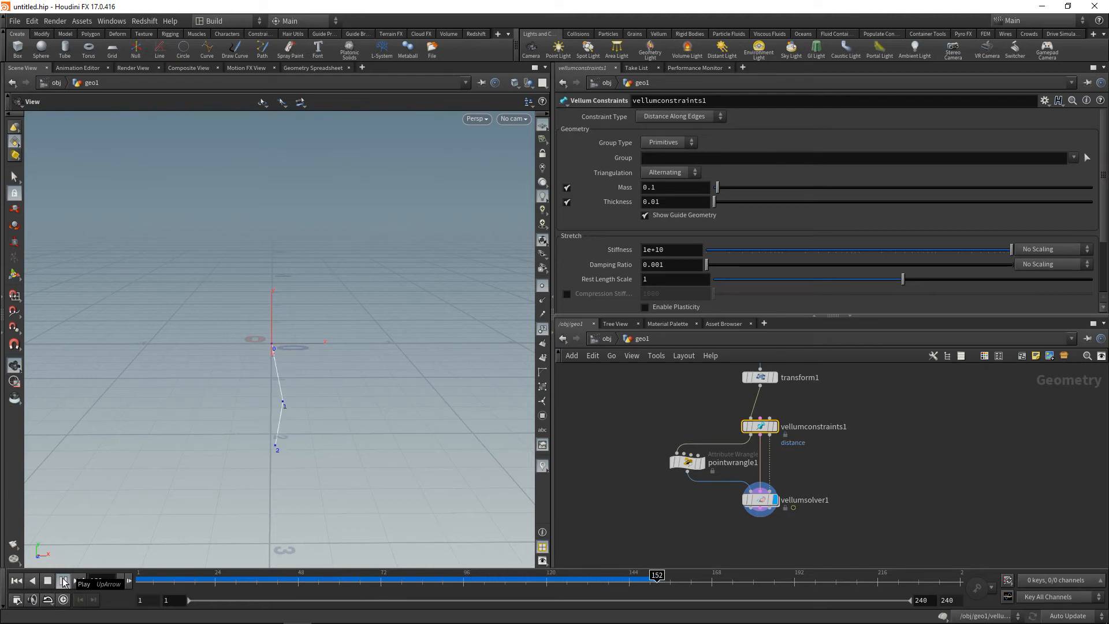
click(63, 581)
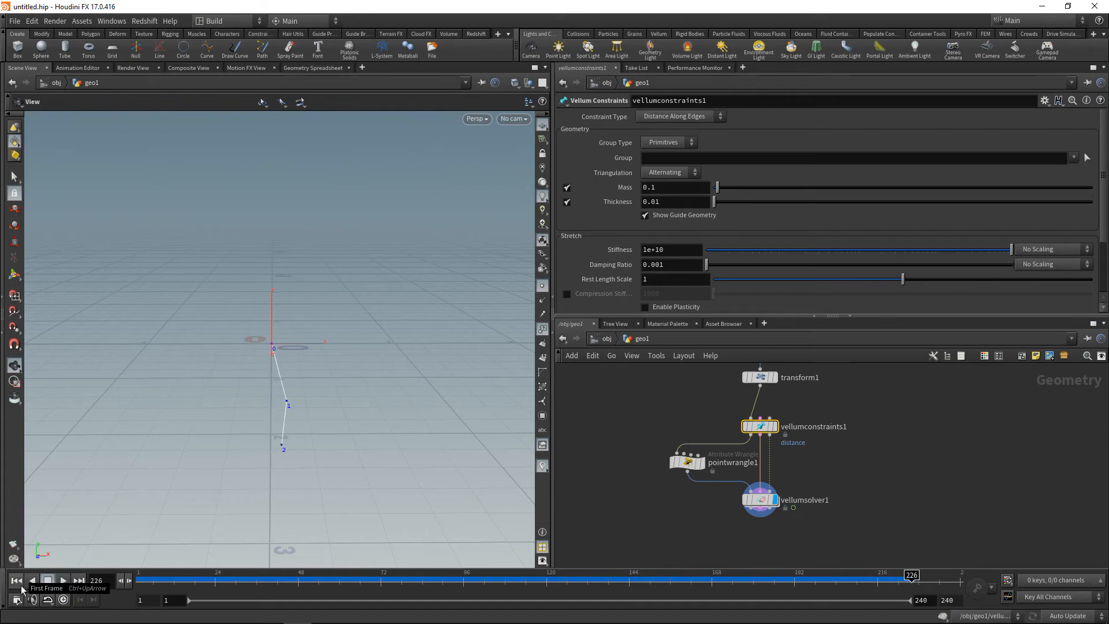
Step: Review the Vellum solver's force settings and replay the simulation from the start
click(760, 499)
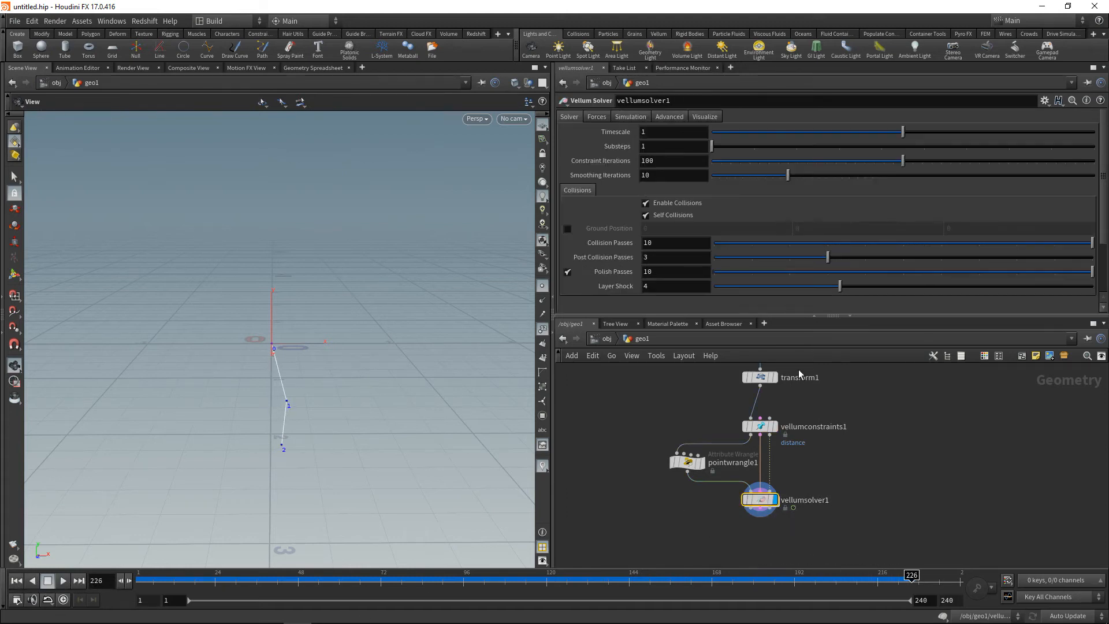
click(596, 116)
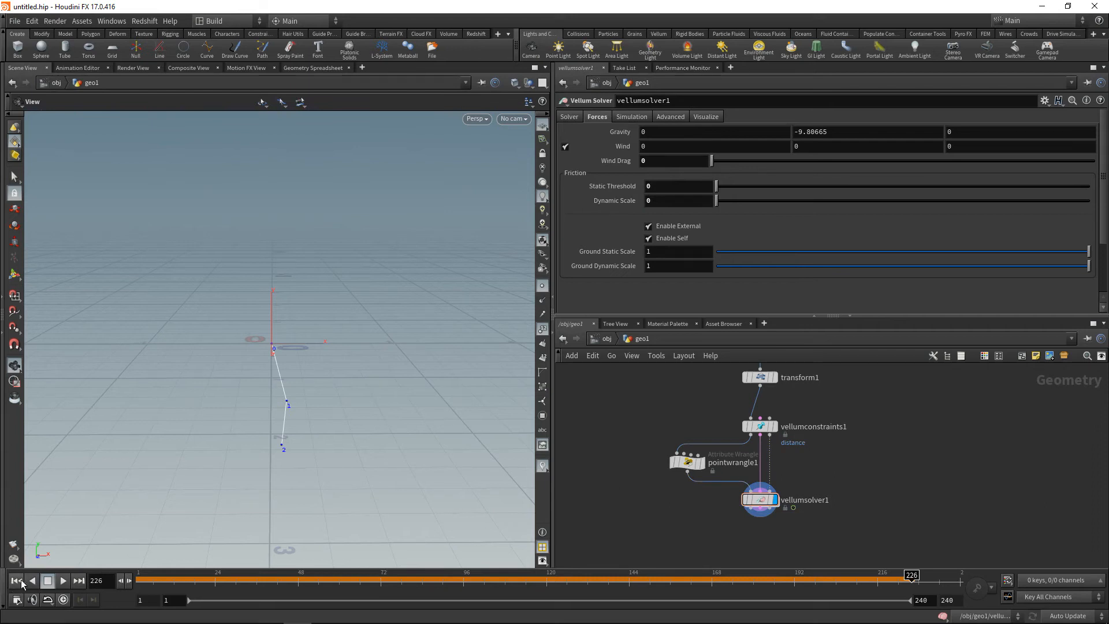
click(62, 580)
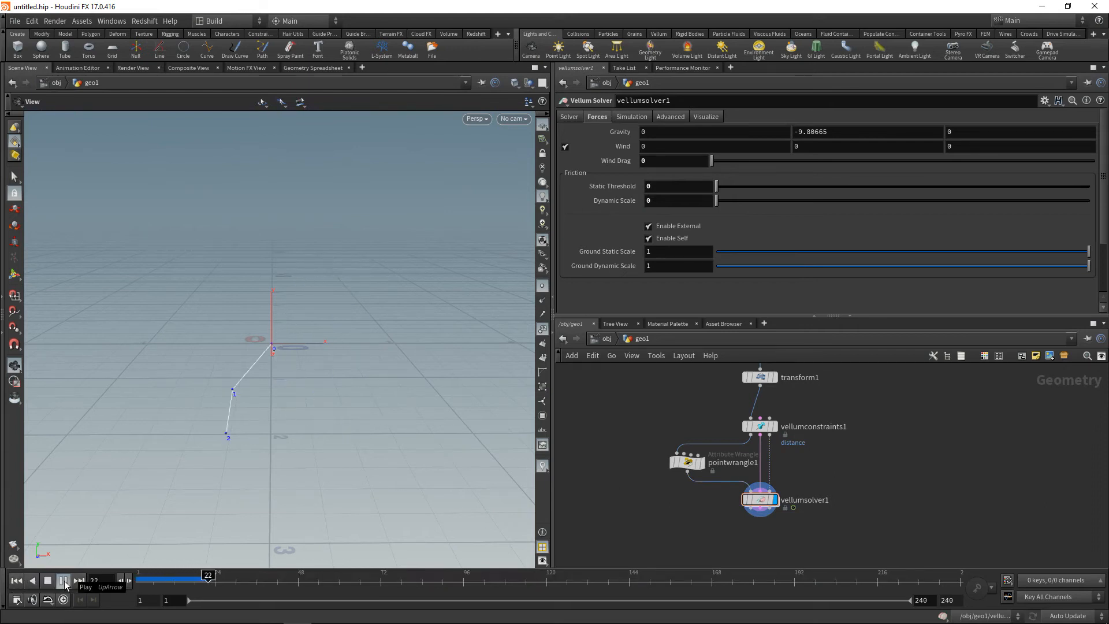
click(65, 580)
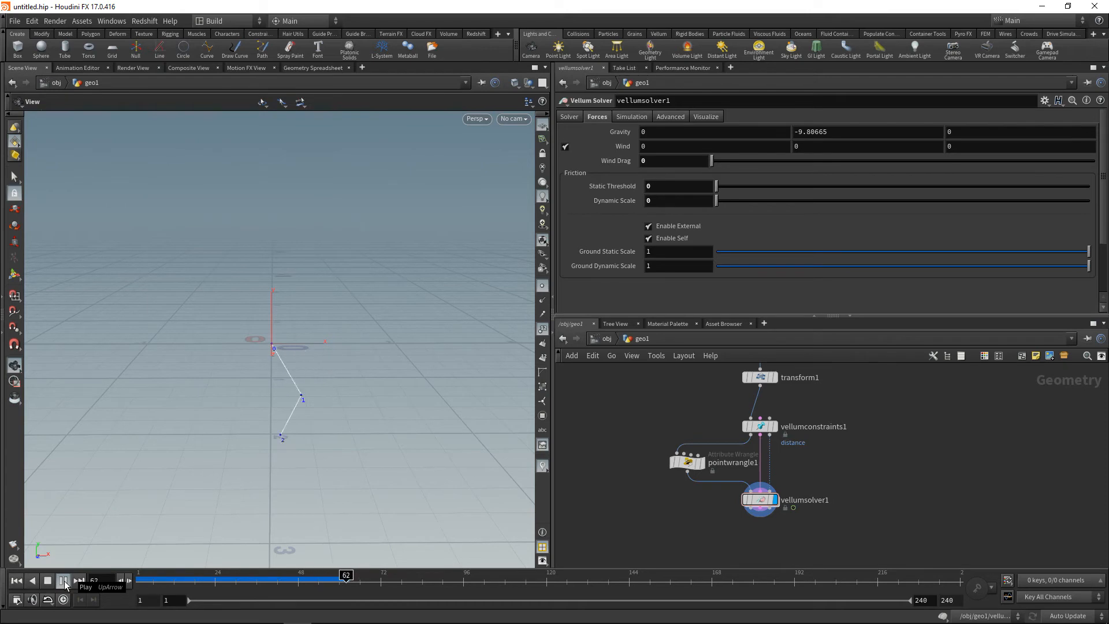
click(65, 580)
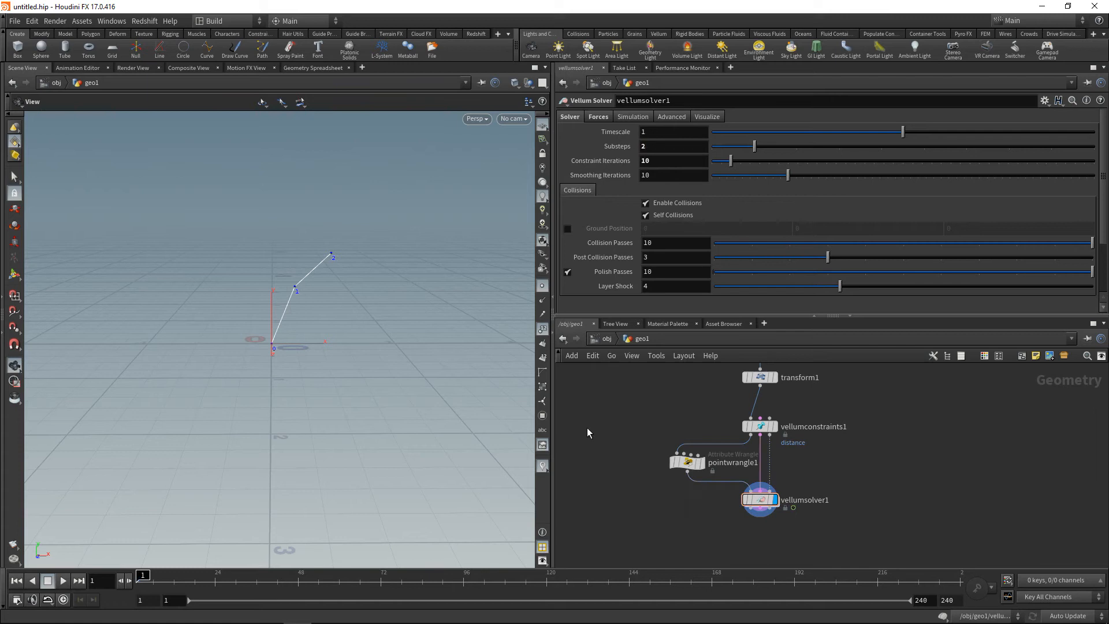
Step: Play the pendulum through the frame range and stop playback
click(63, 580)
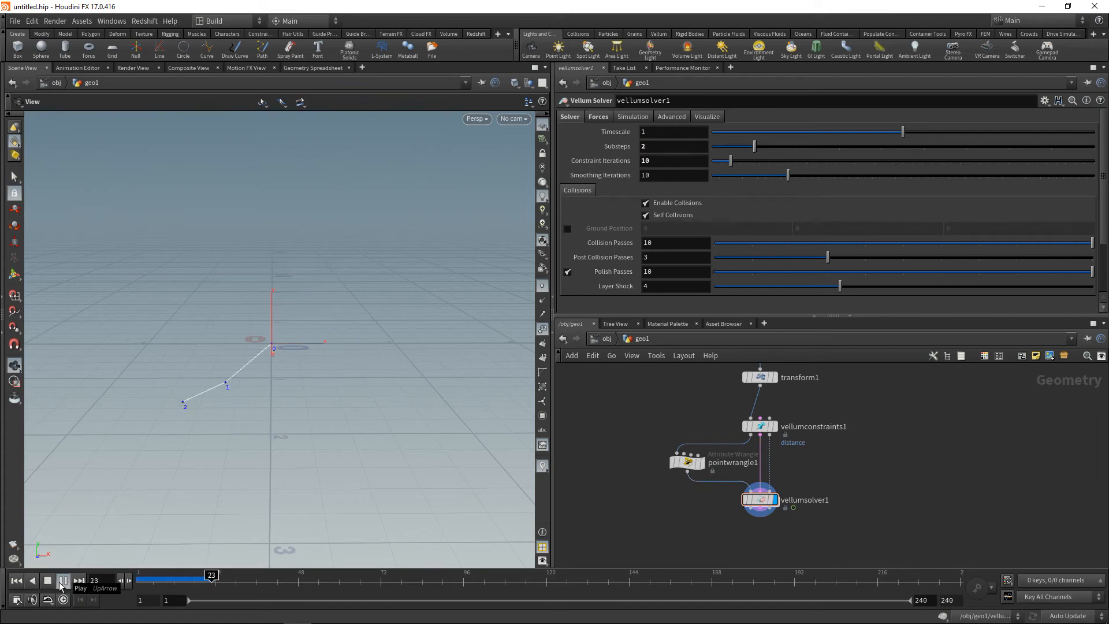
click(79, 580)
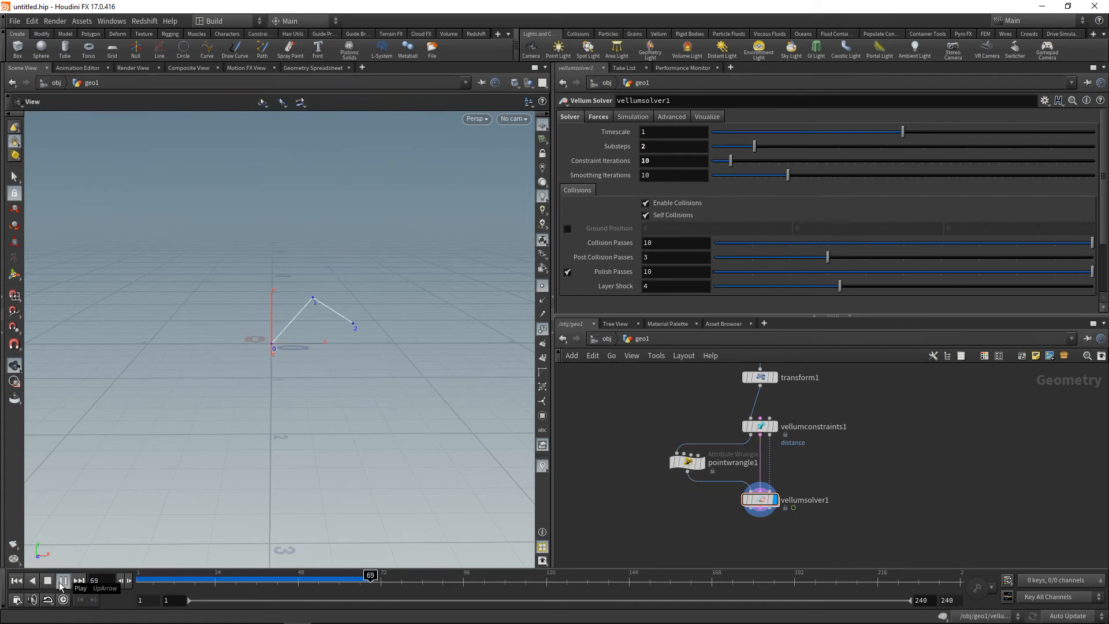
click(62, 580)
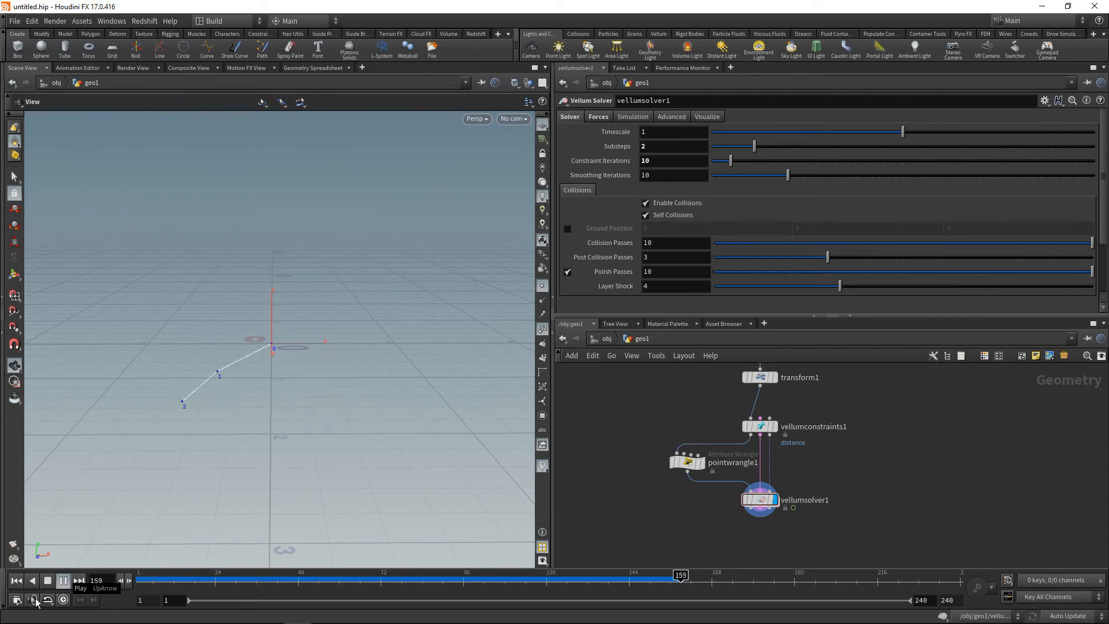
click(80, 580)
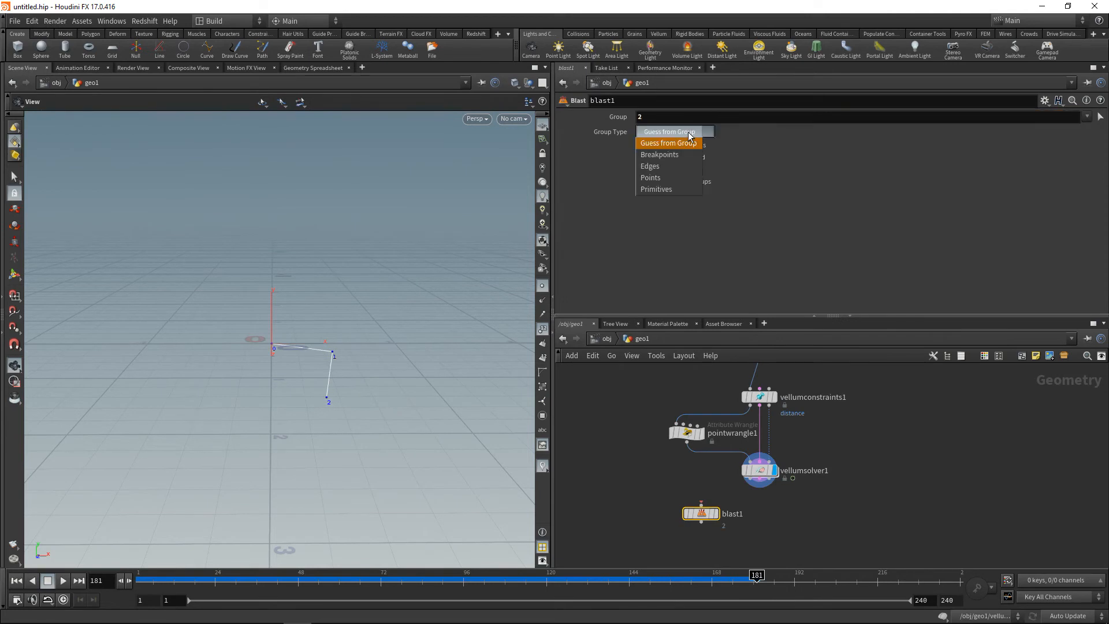
Step: Set the Blast group 2 to Points with Delete Non Selected, keeping only the end point
click(650, 178)
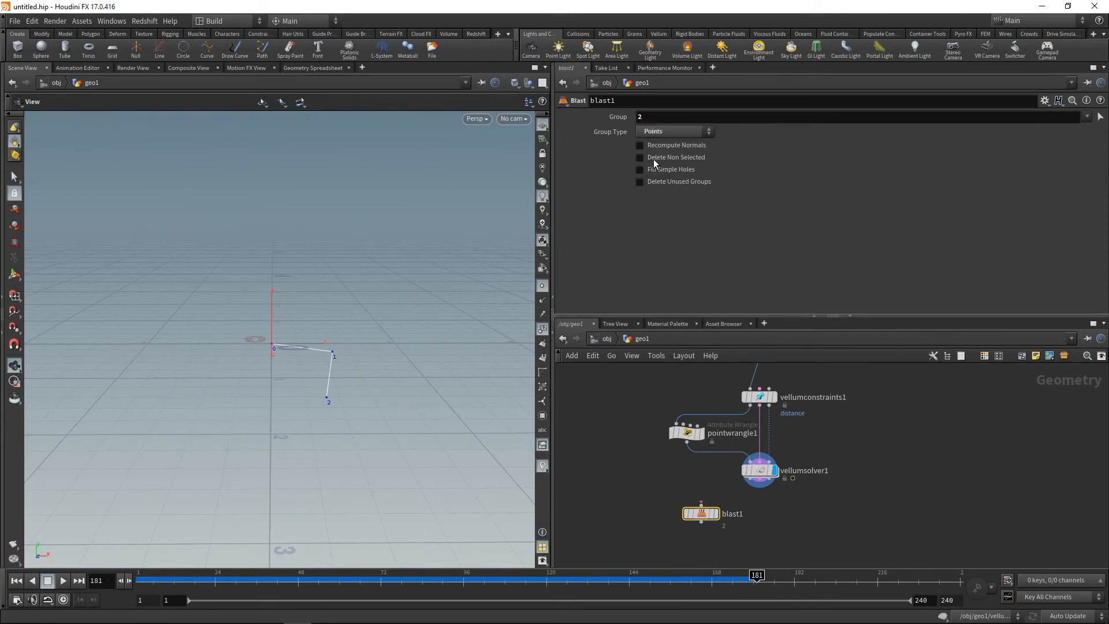
click(640, 156)
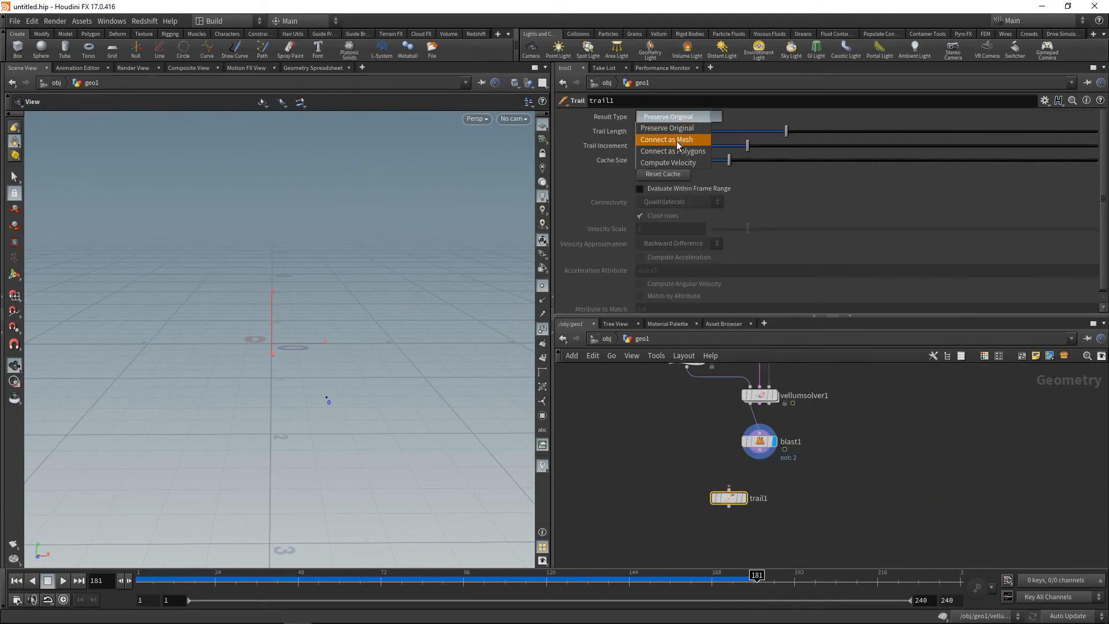
Step: Set the Trail to Connect as Polygons with length and cache 240, then replay to draw the chaotic curve
click(673, 150)
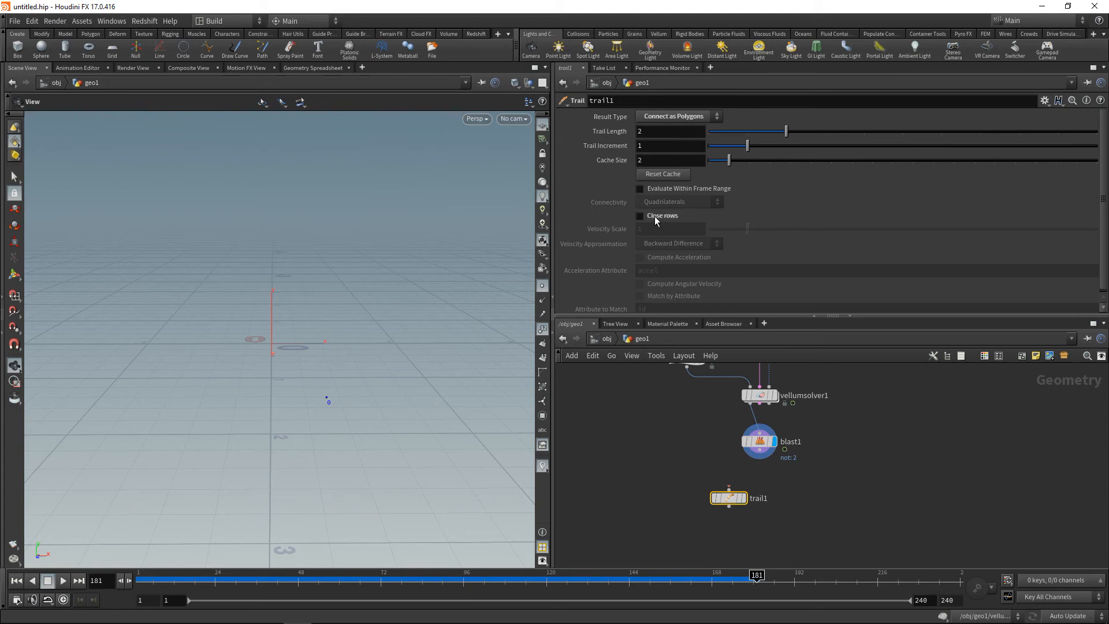
text(240)
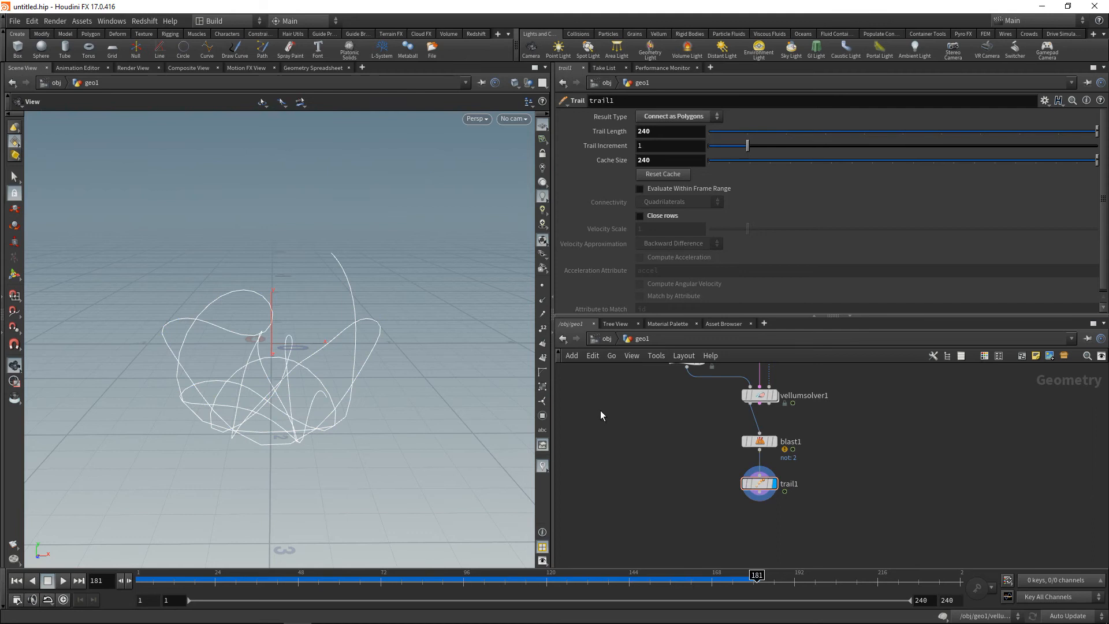
click(47, 580)
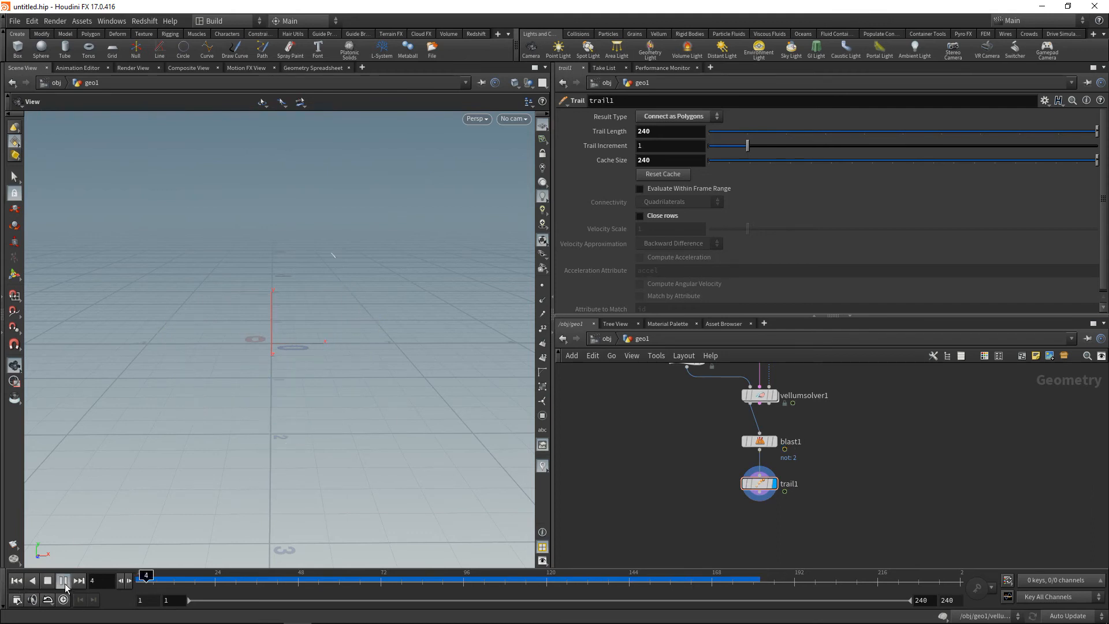
click(62, 580)
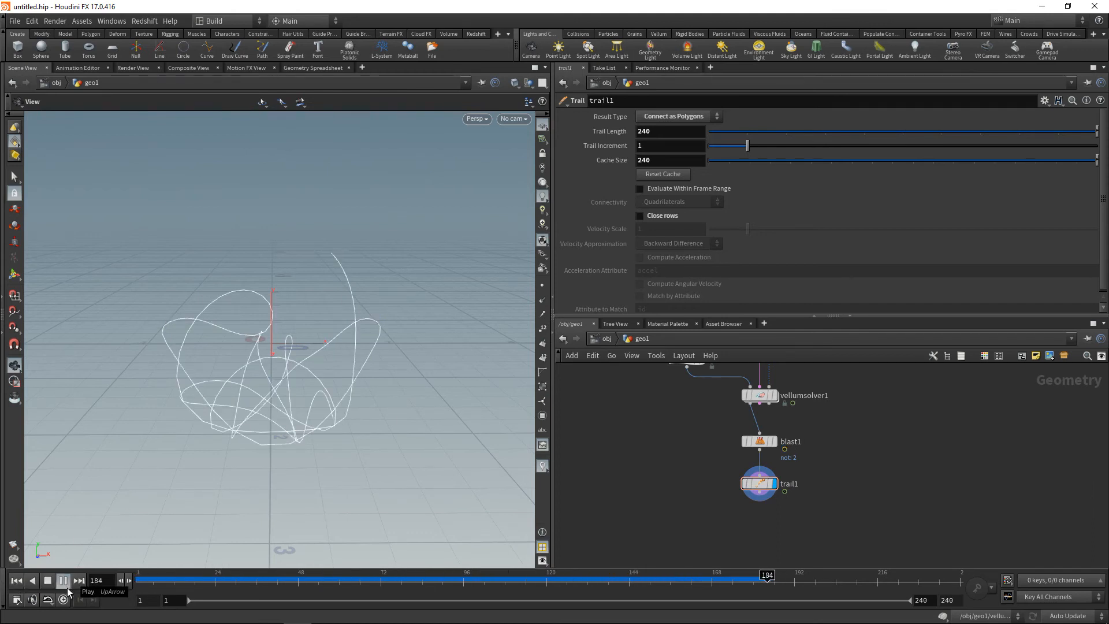
click(62, 580)
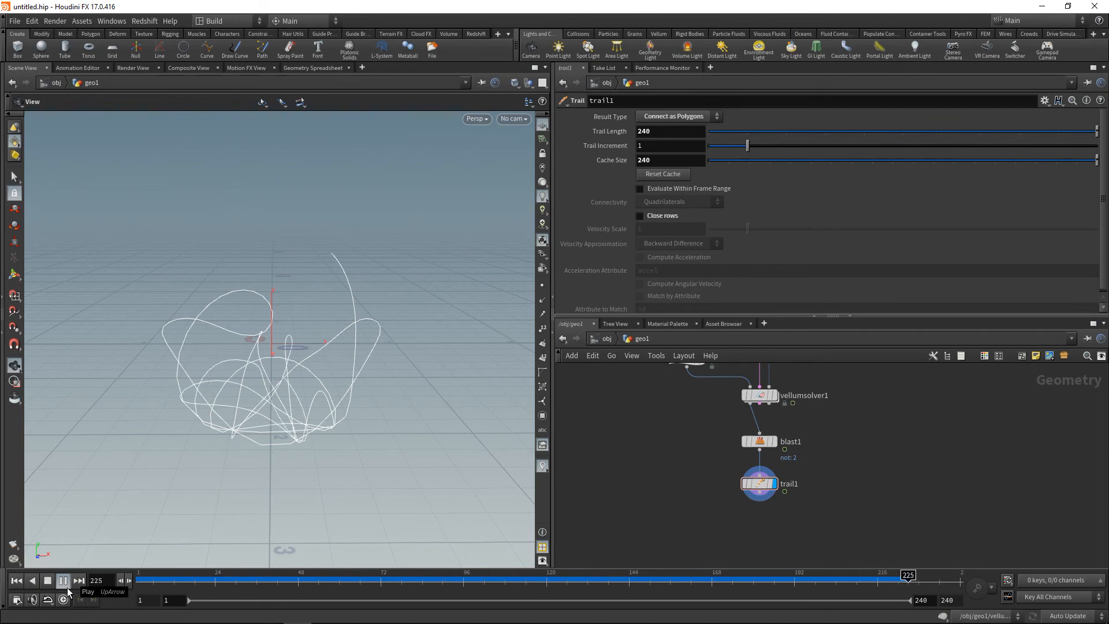
click(47, 580)
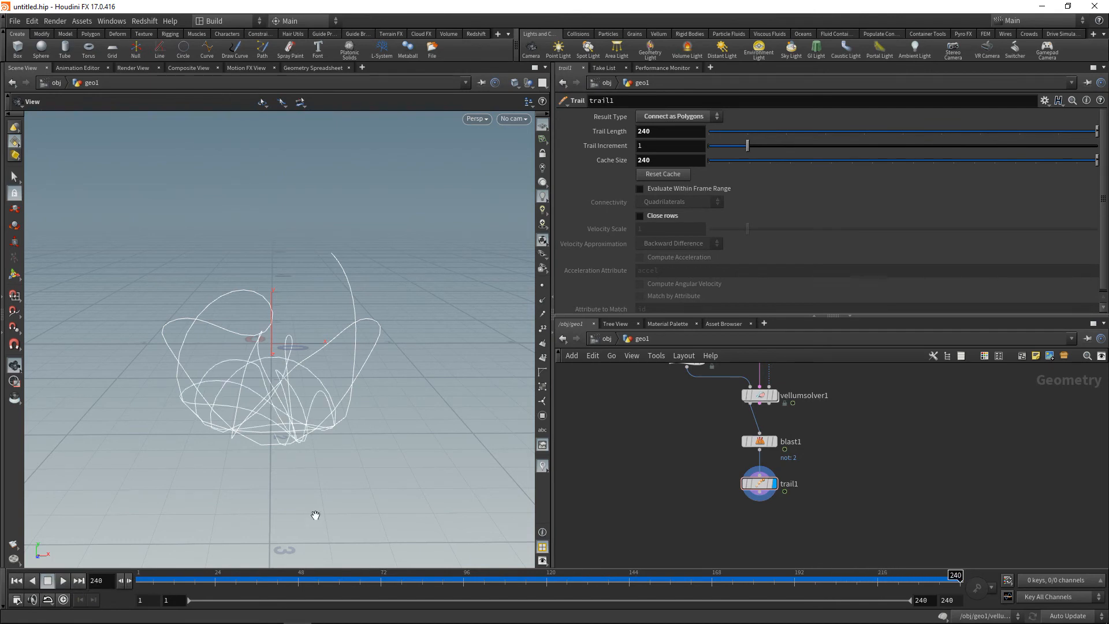
mouse_move(287, 451)
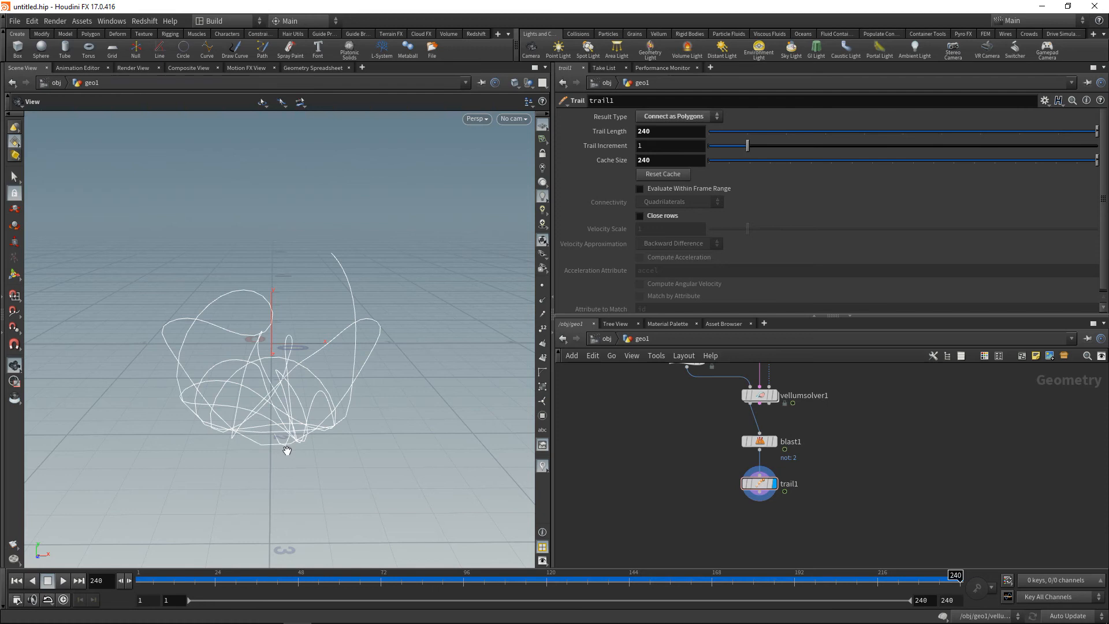
mouse_move(282, 446)
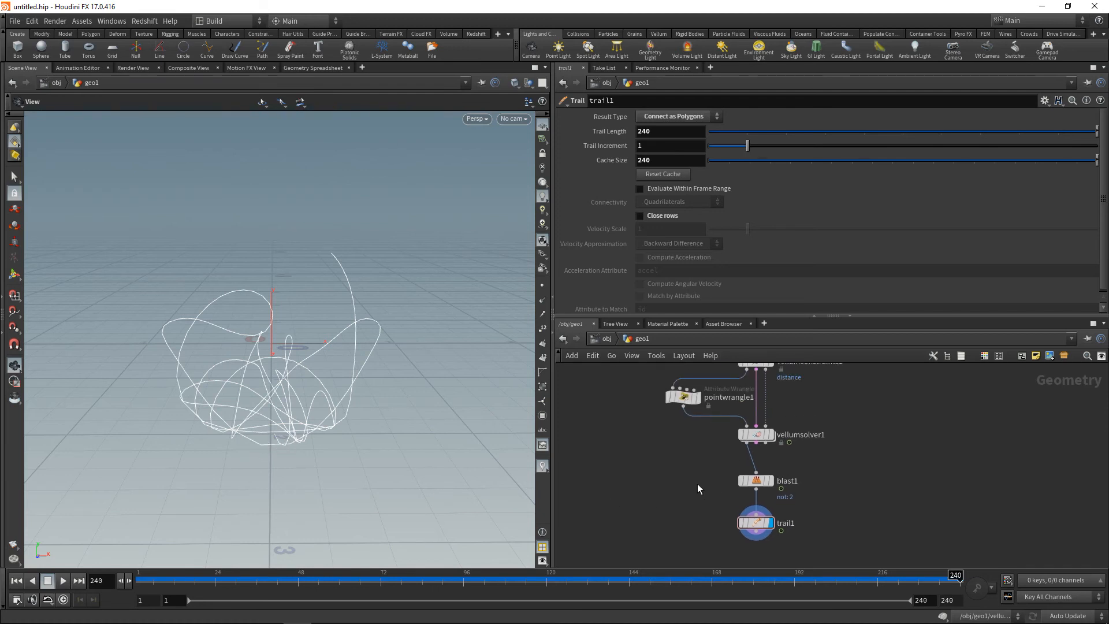
Step: Set the Vellum solver Timescale to 0.5 and re-simulate the calmer trail
click(755, 435)
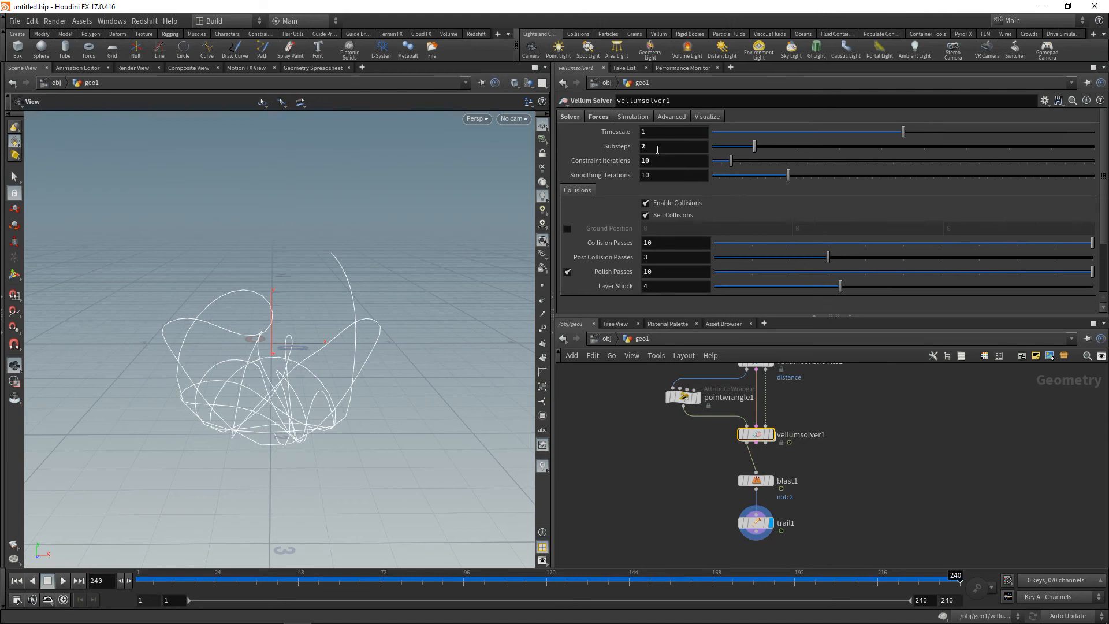
click(674, 132)
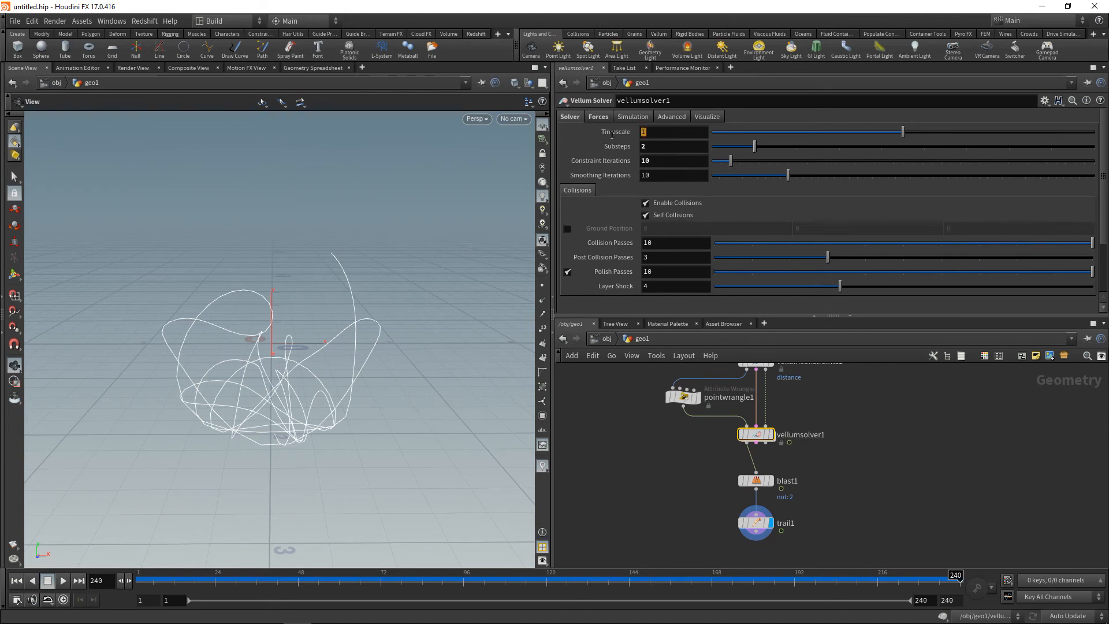
text(0.5)
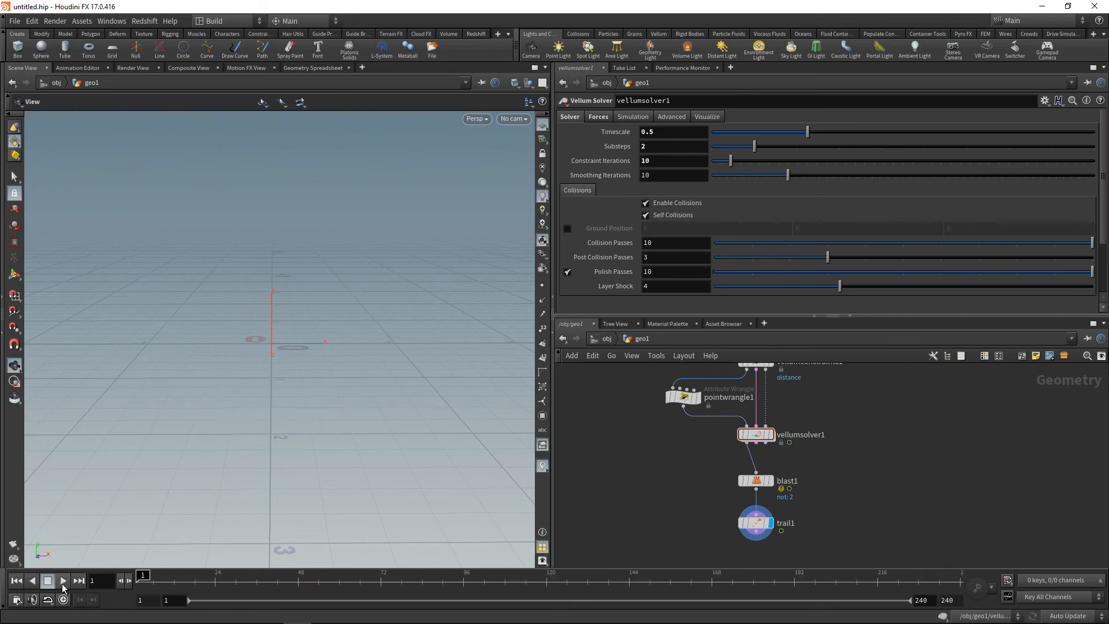
click(62, 580)
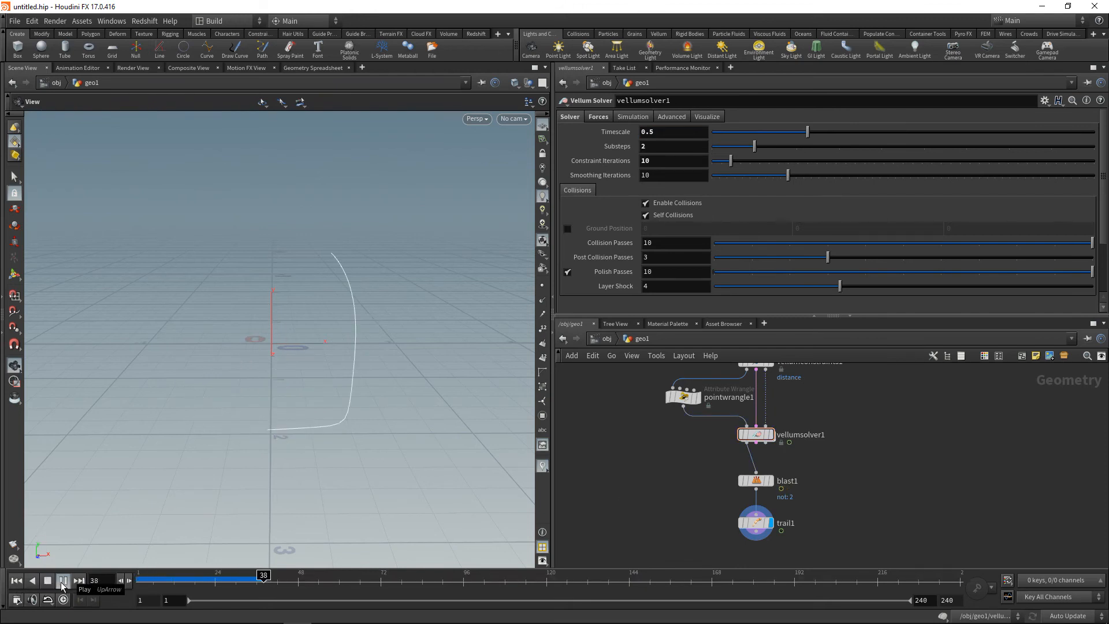
click(62, 581)
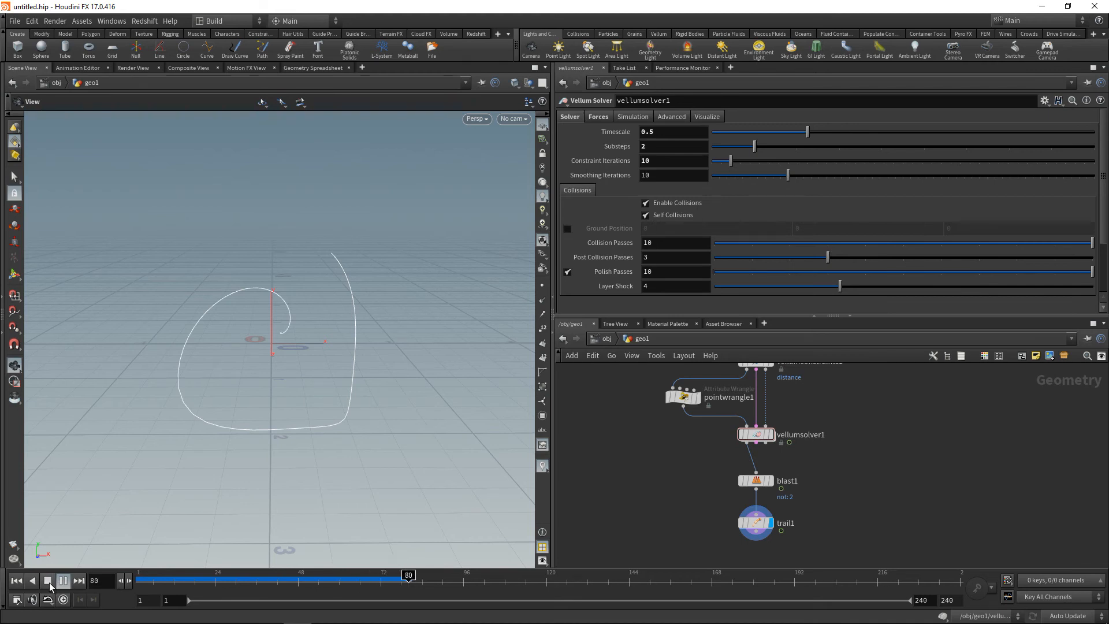
click(63, 580)
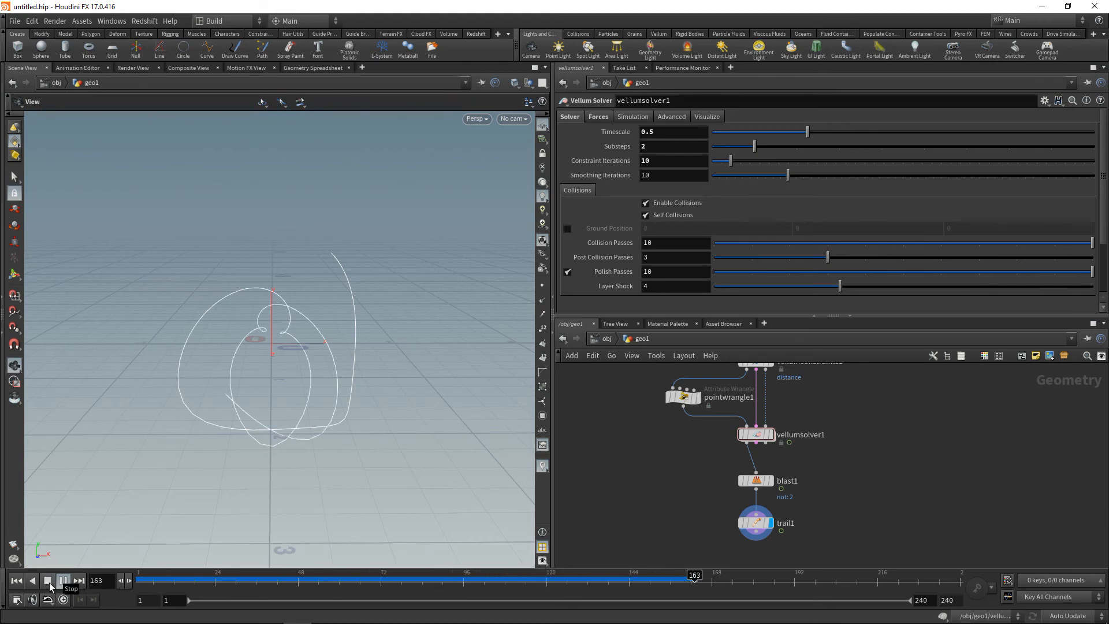
click(47, 580)
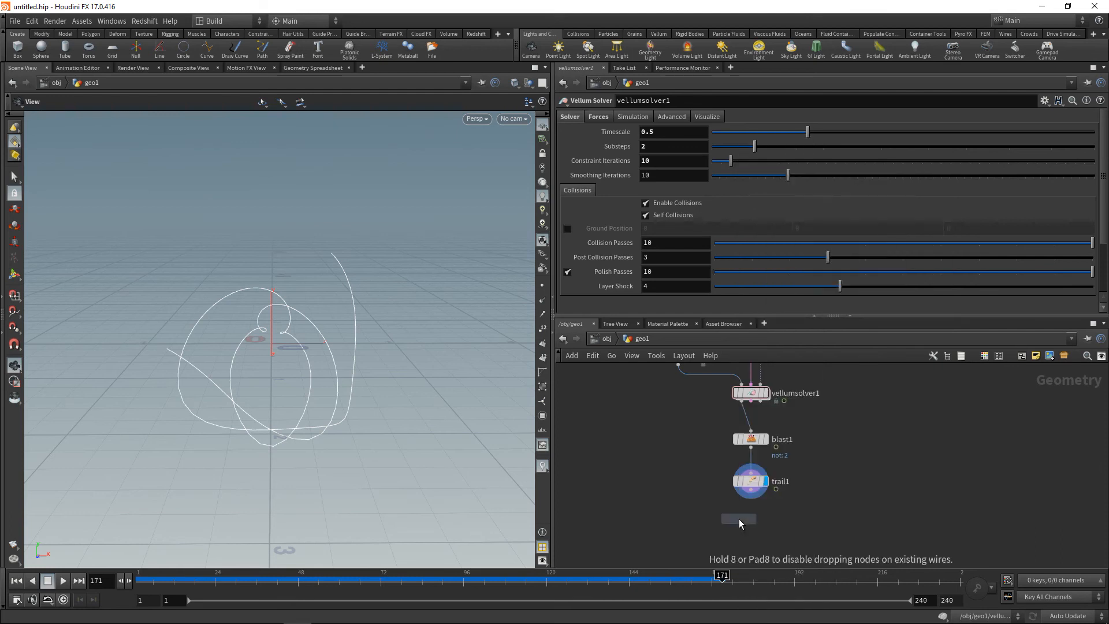
Step: Add a Resample after the trail as Subdivision Curves with segment length 0.025
click(738, 519)
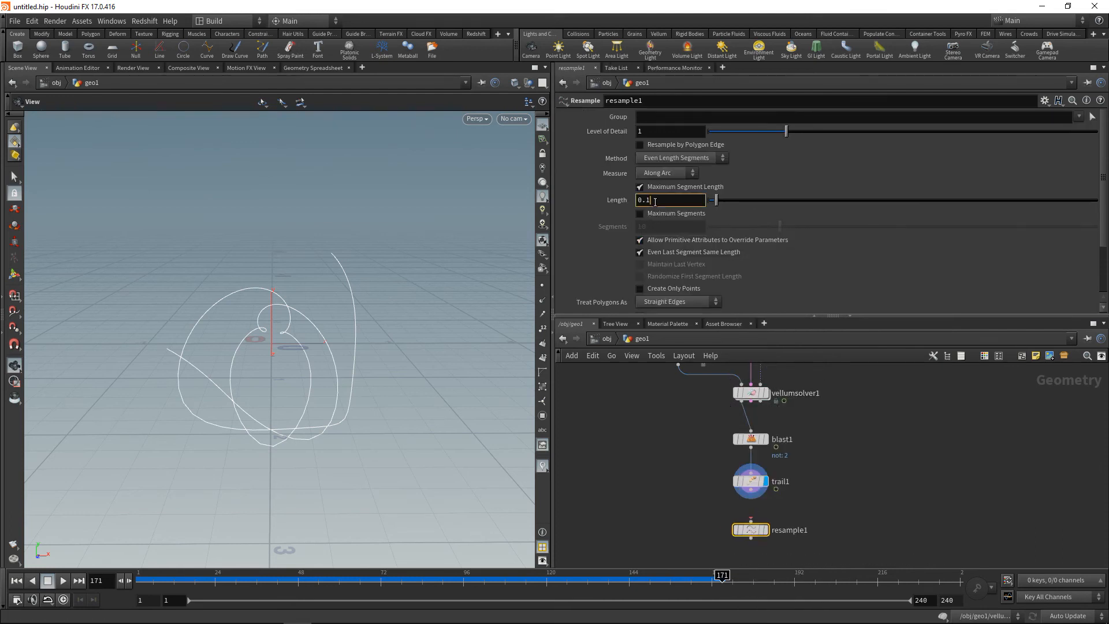
text(0.02)
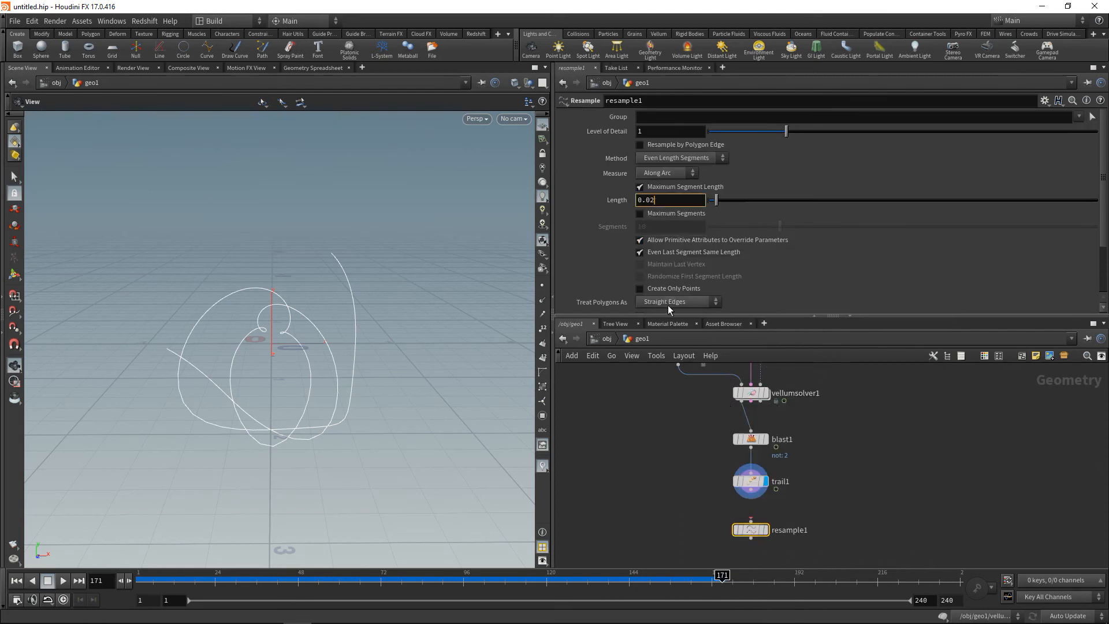
click(676, 301)
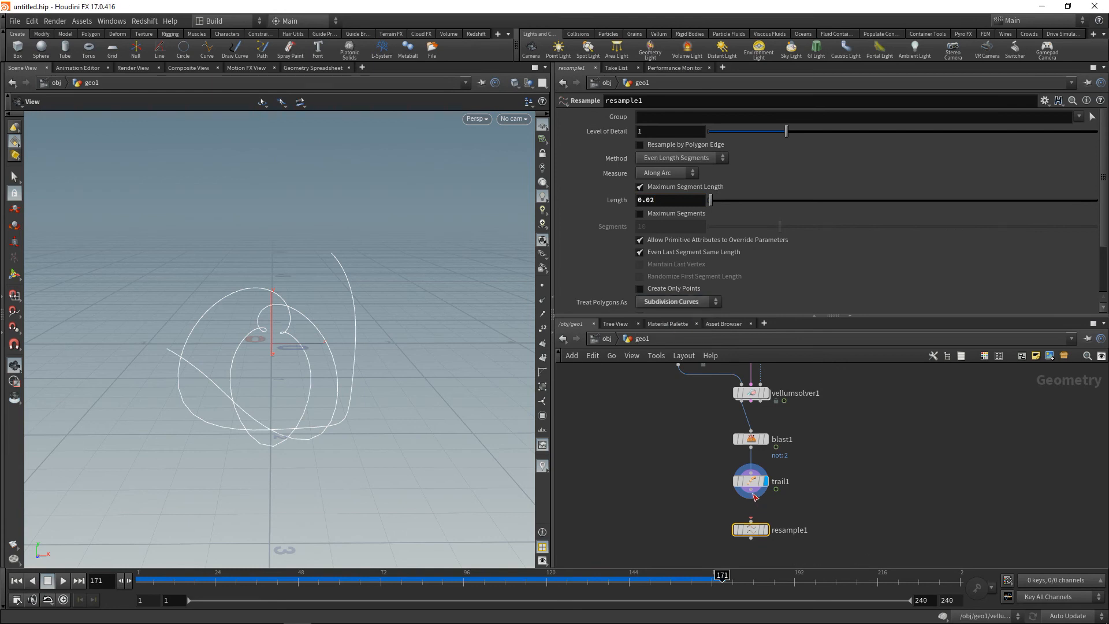
click(750, 529)
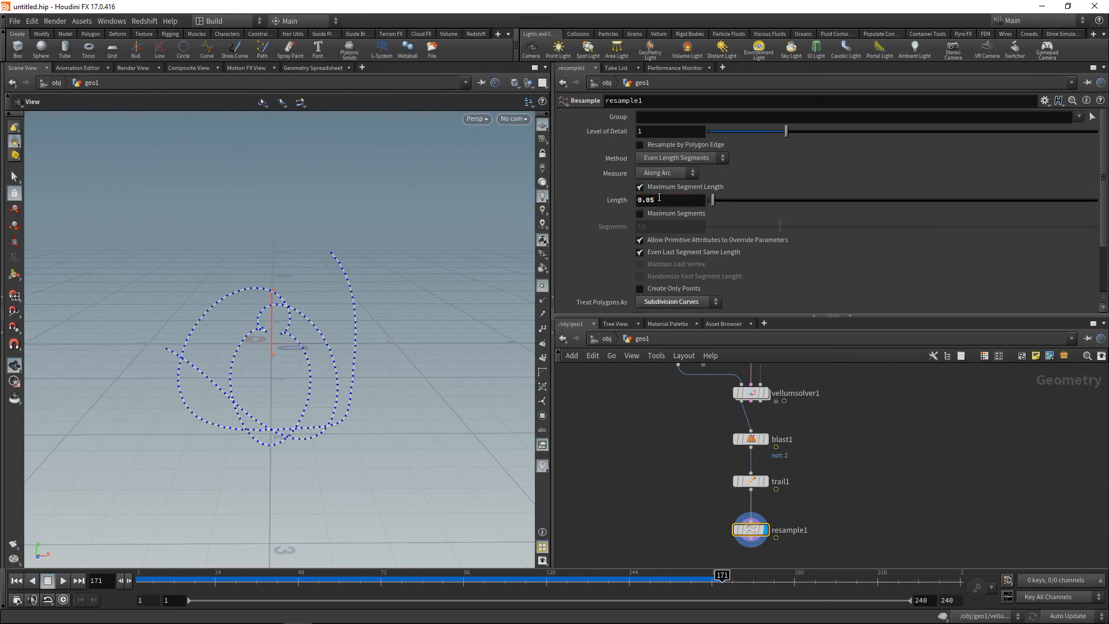
text(0.025)
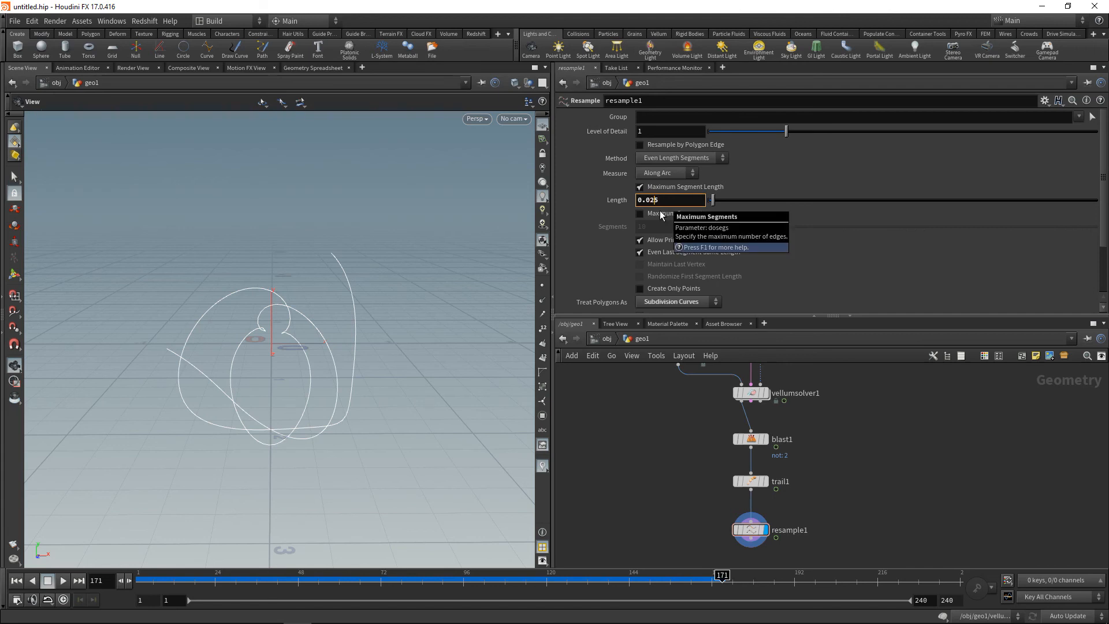